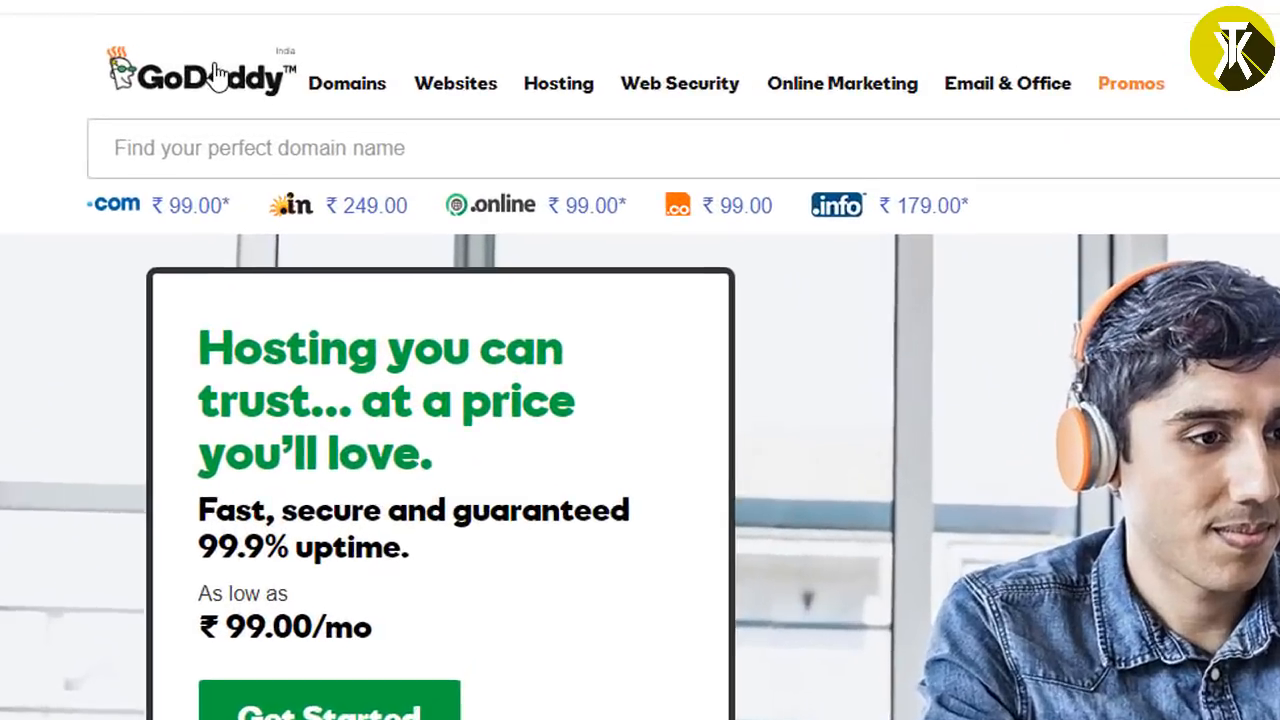
# Step: Search GoDaddy for 'techscorpio' and get results showing techscorpio.com available at Rs 599
pyautogui.scroll(-3)
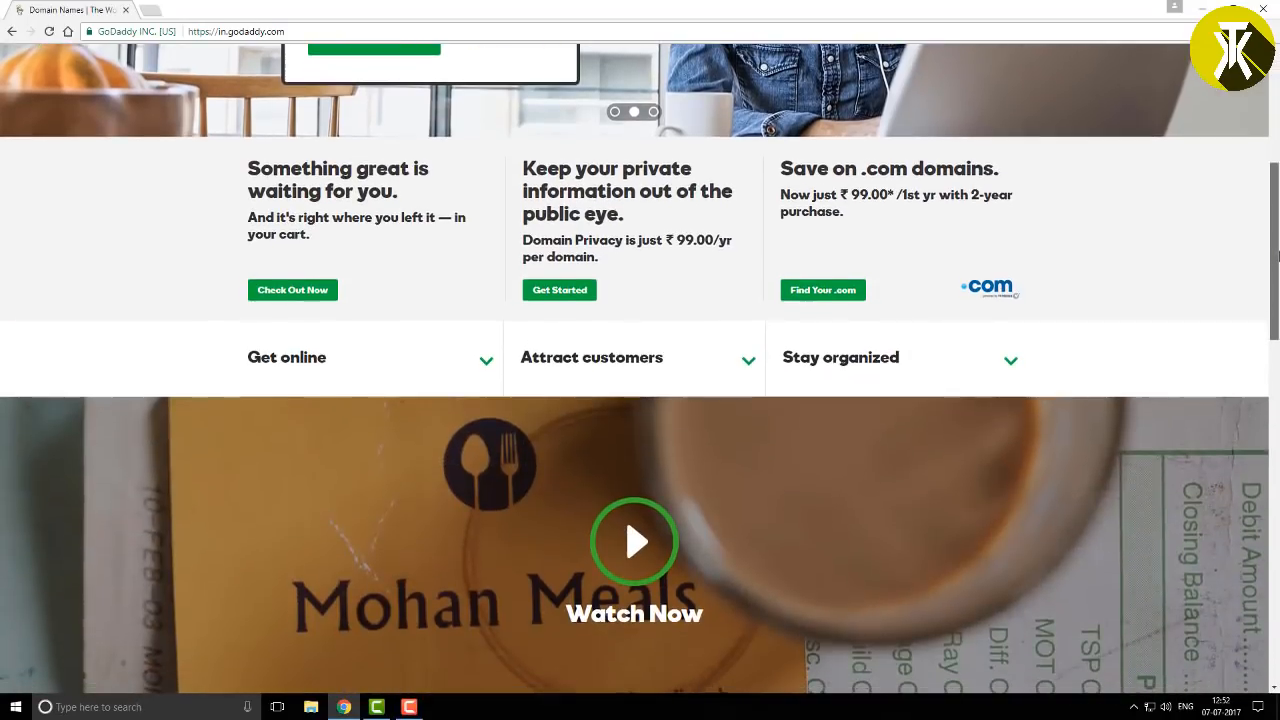
pyautogui.scroll(-3)
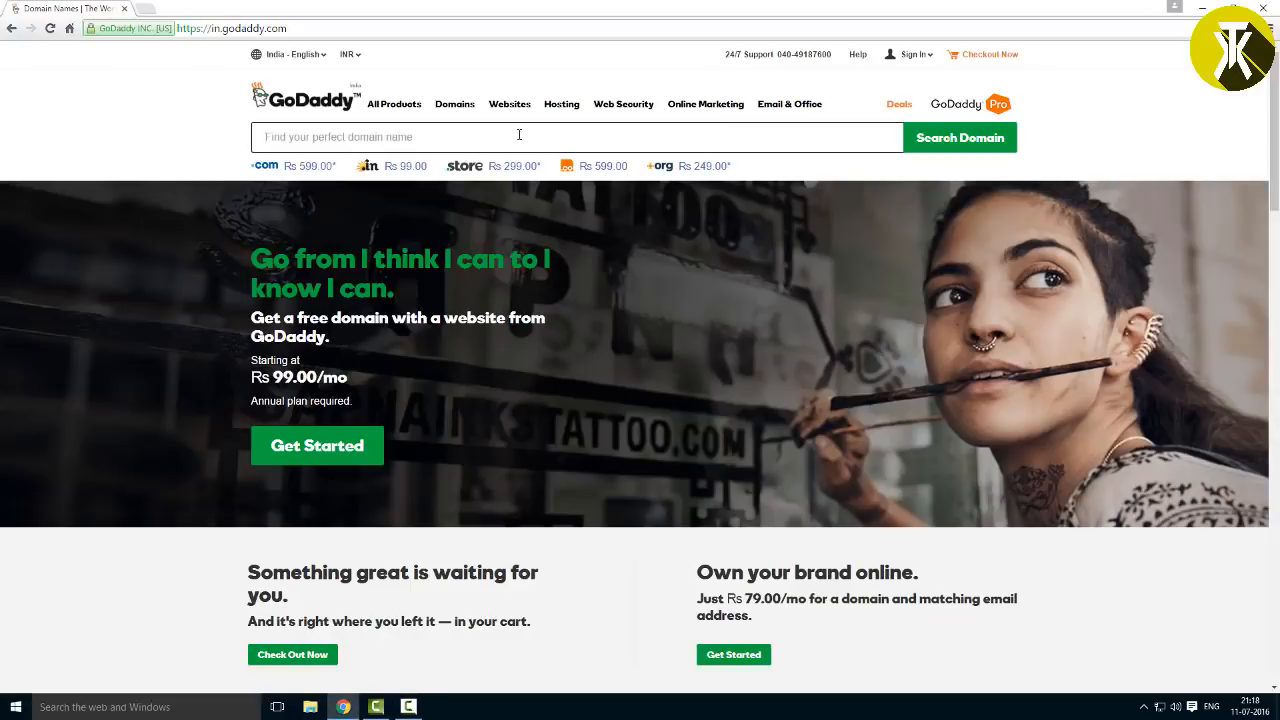
pyautogui.moveTo(1178, 140)
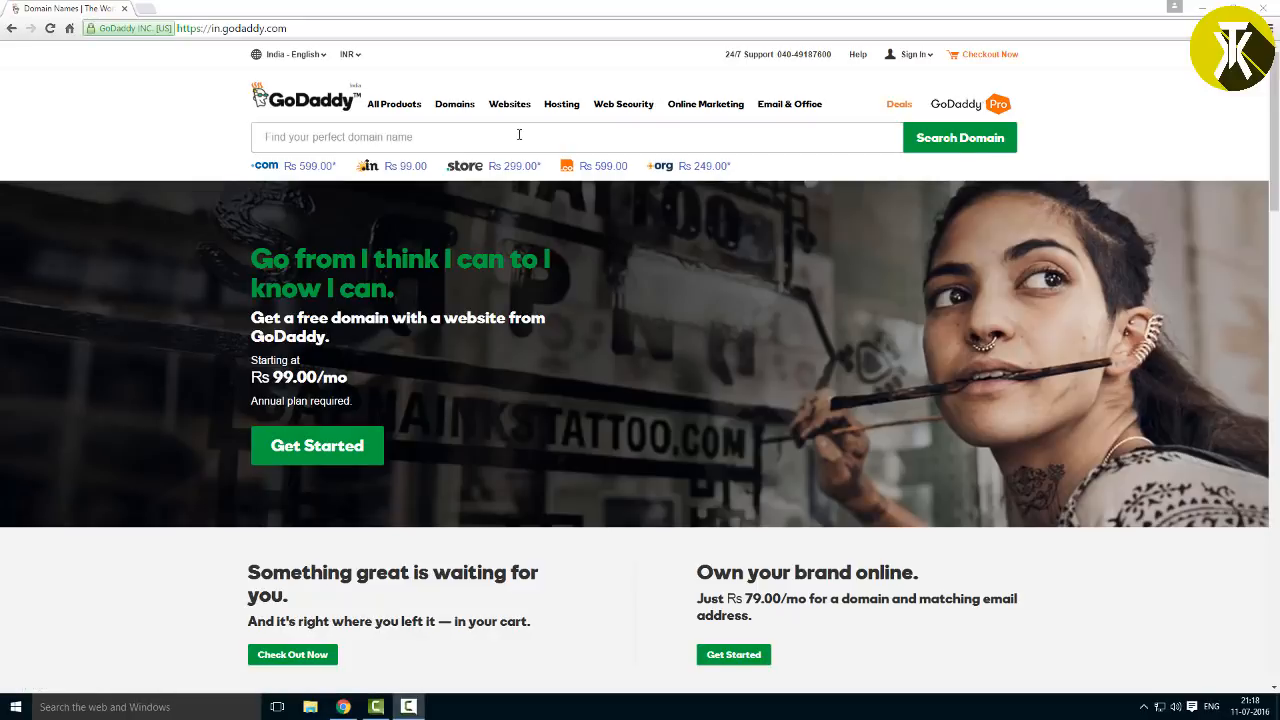
pyautogui.click(520, 136)
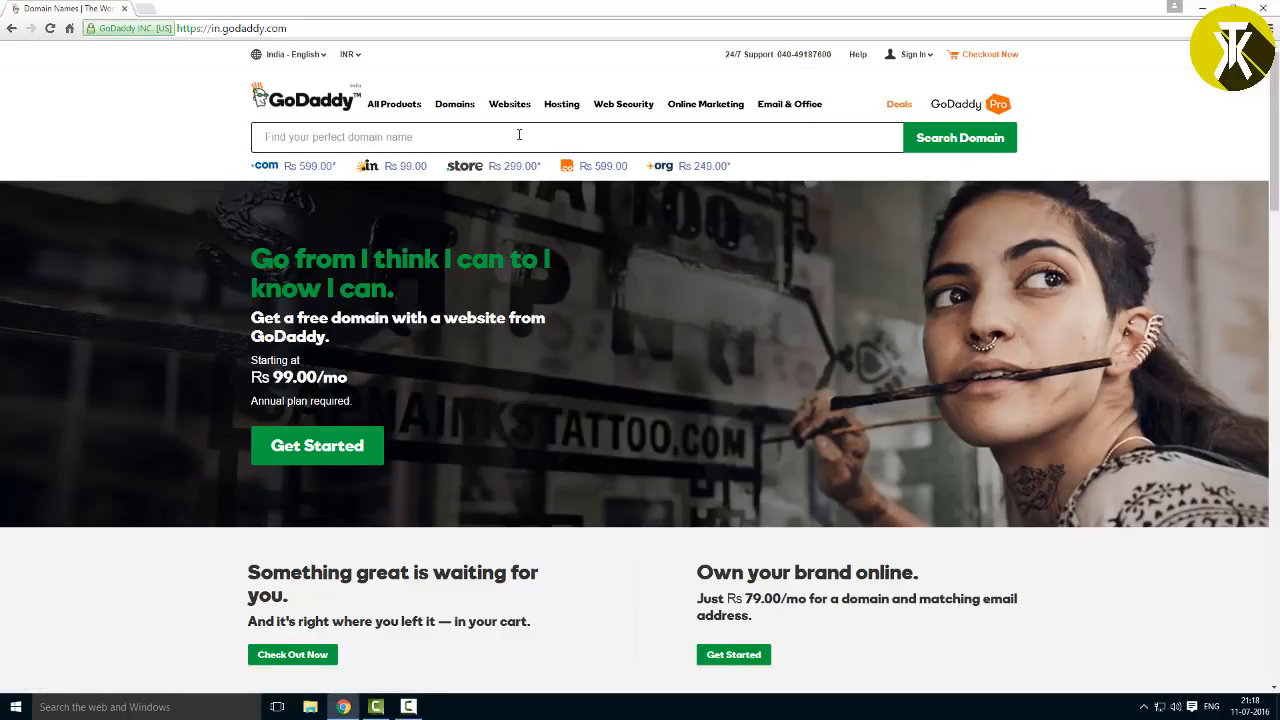
pyautogui.moveTo(1176, 140)
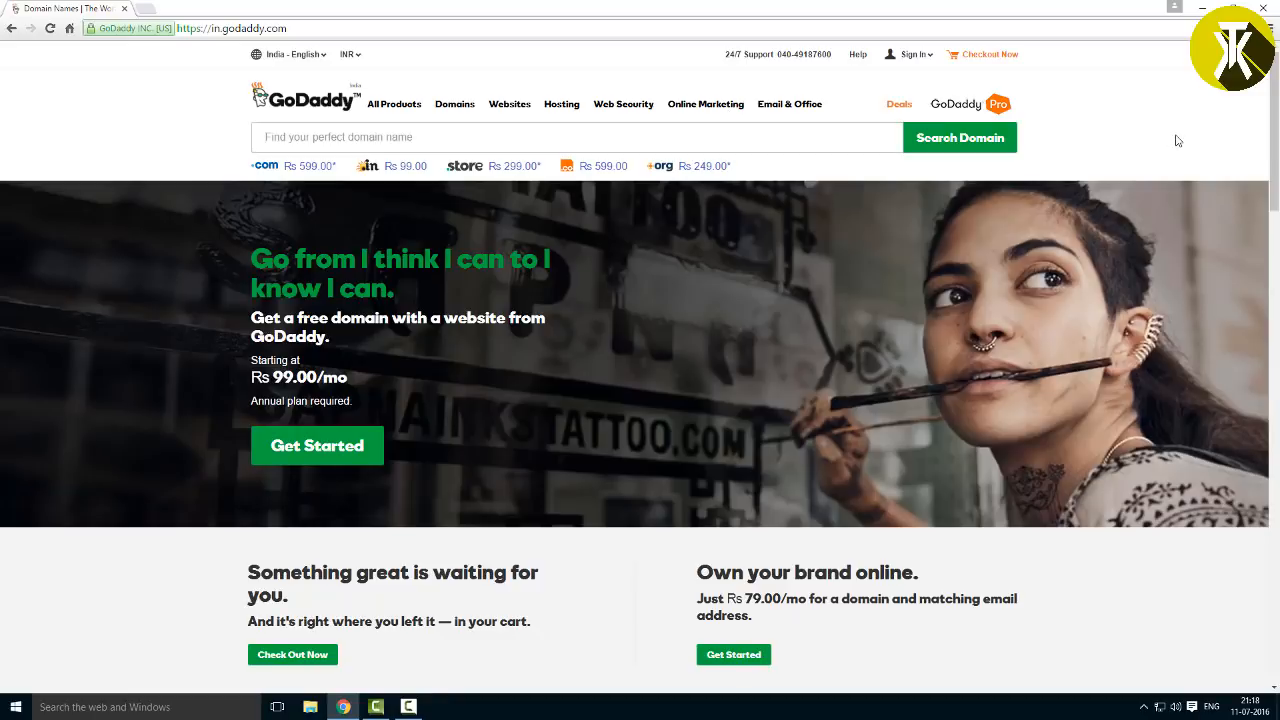
pyautogui.moveTo(390, 144)
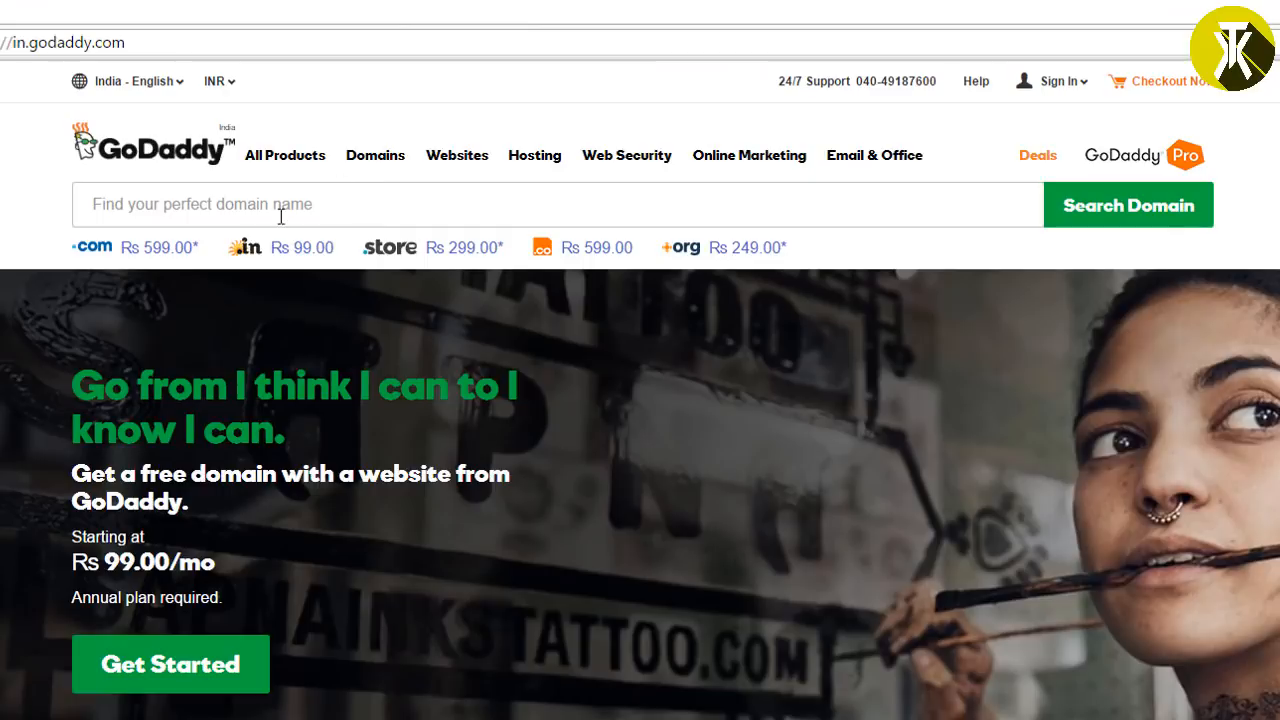
pyautogui.write('ted')
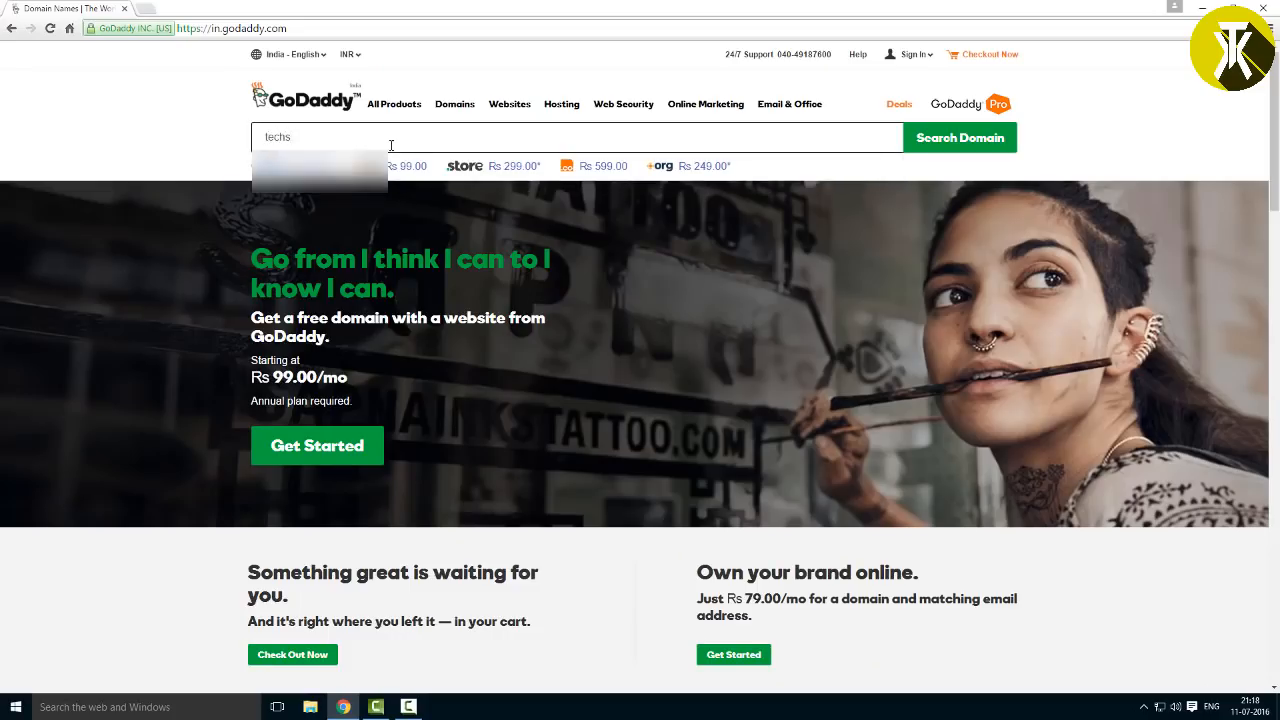
pyautogui.write('corpio')
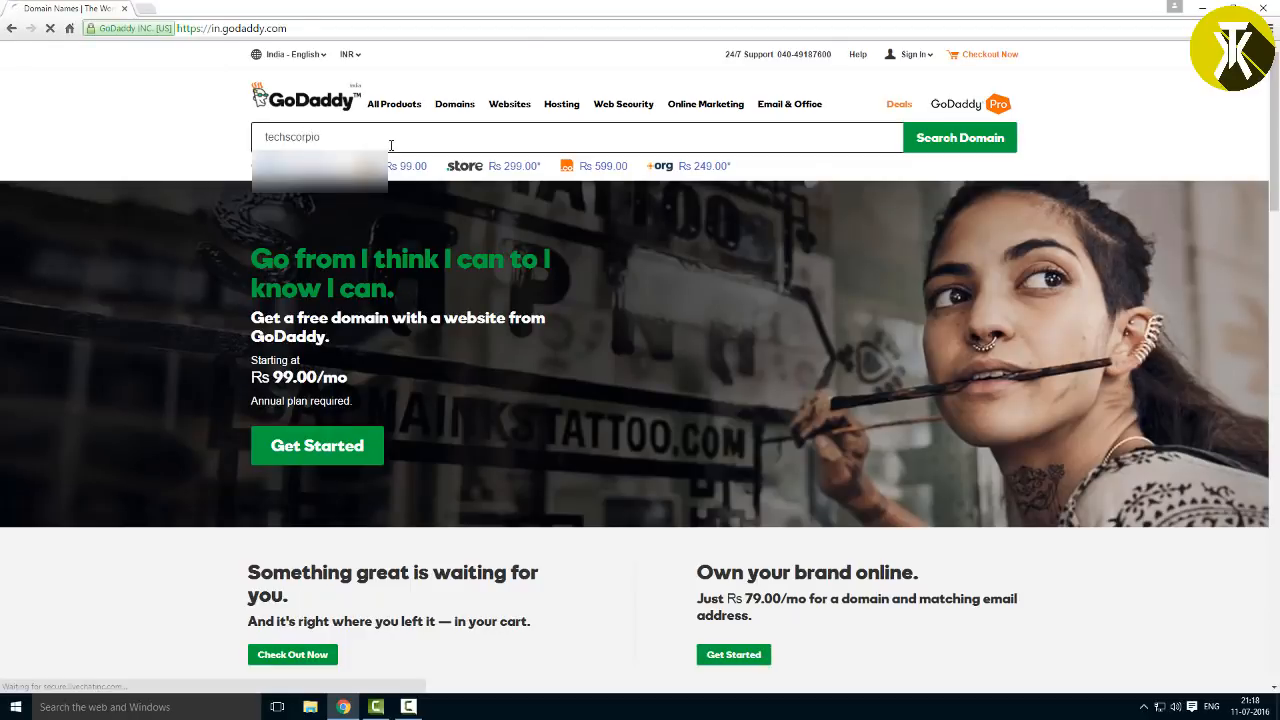
pyautogui.click(958, 136)
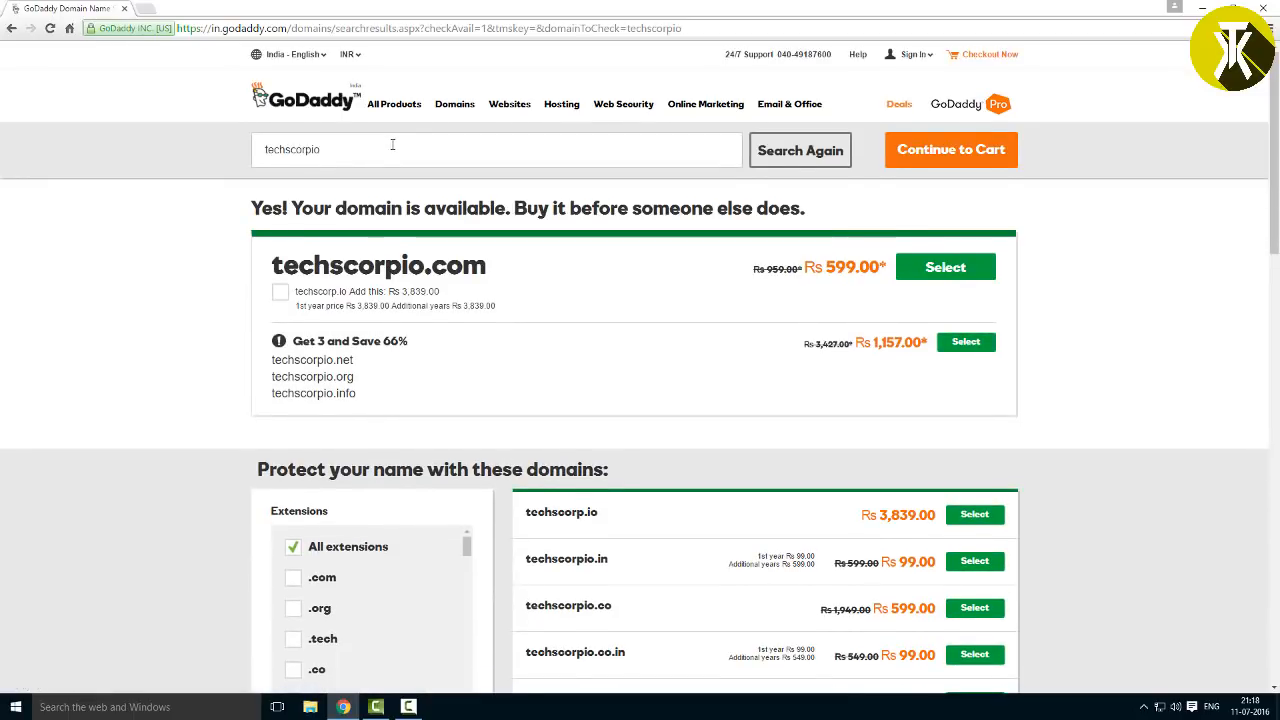
pyautogui.click(944, 268)
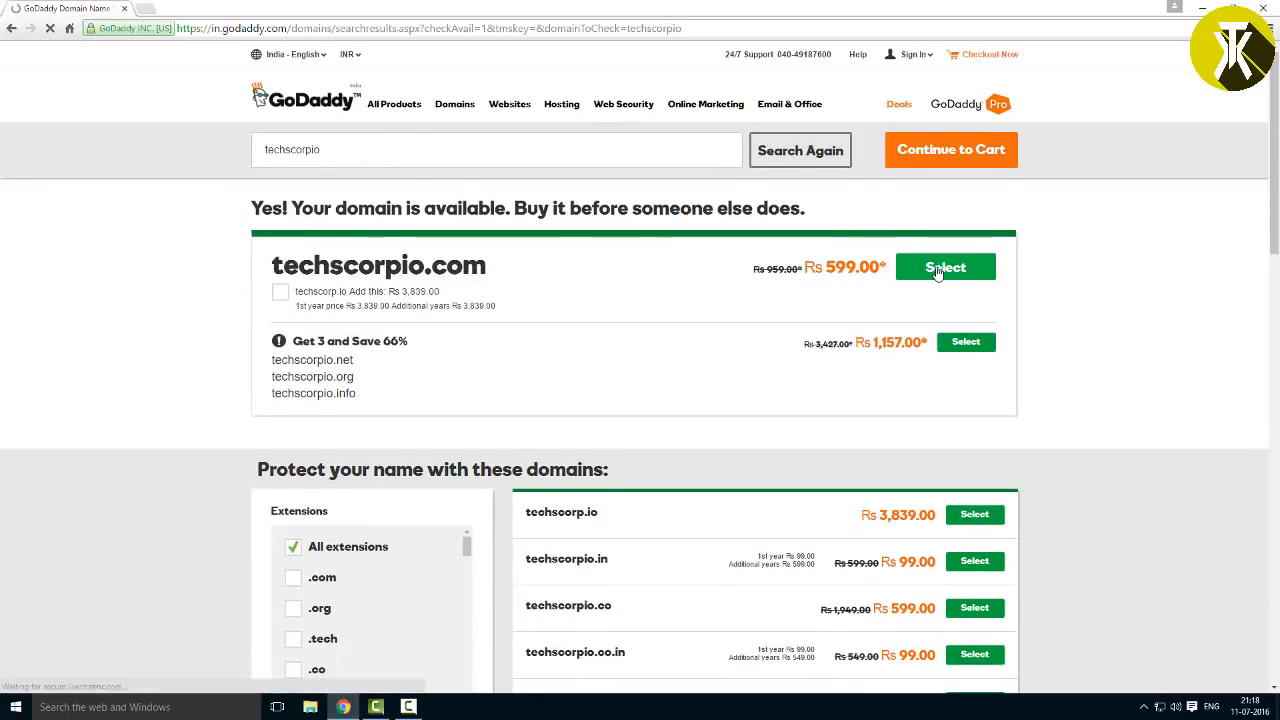
pyautogui.moveTo(464, 196)
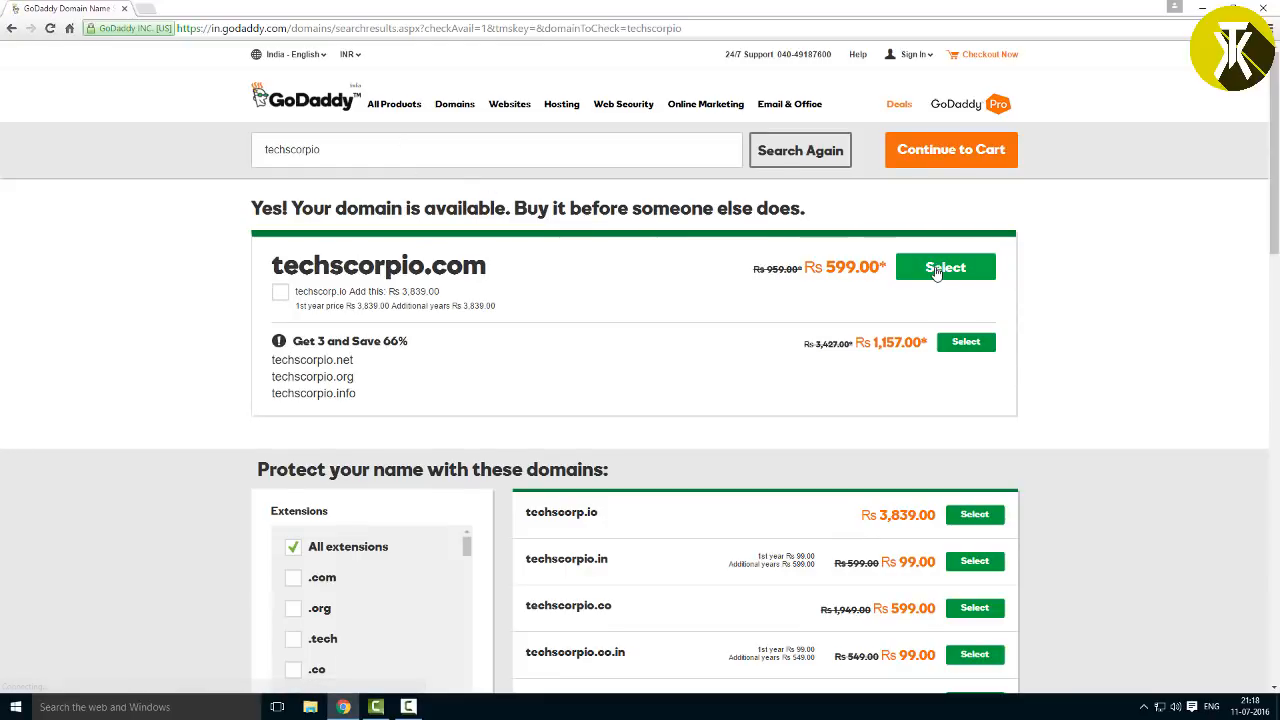
pyautogui.click(944, 268)
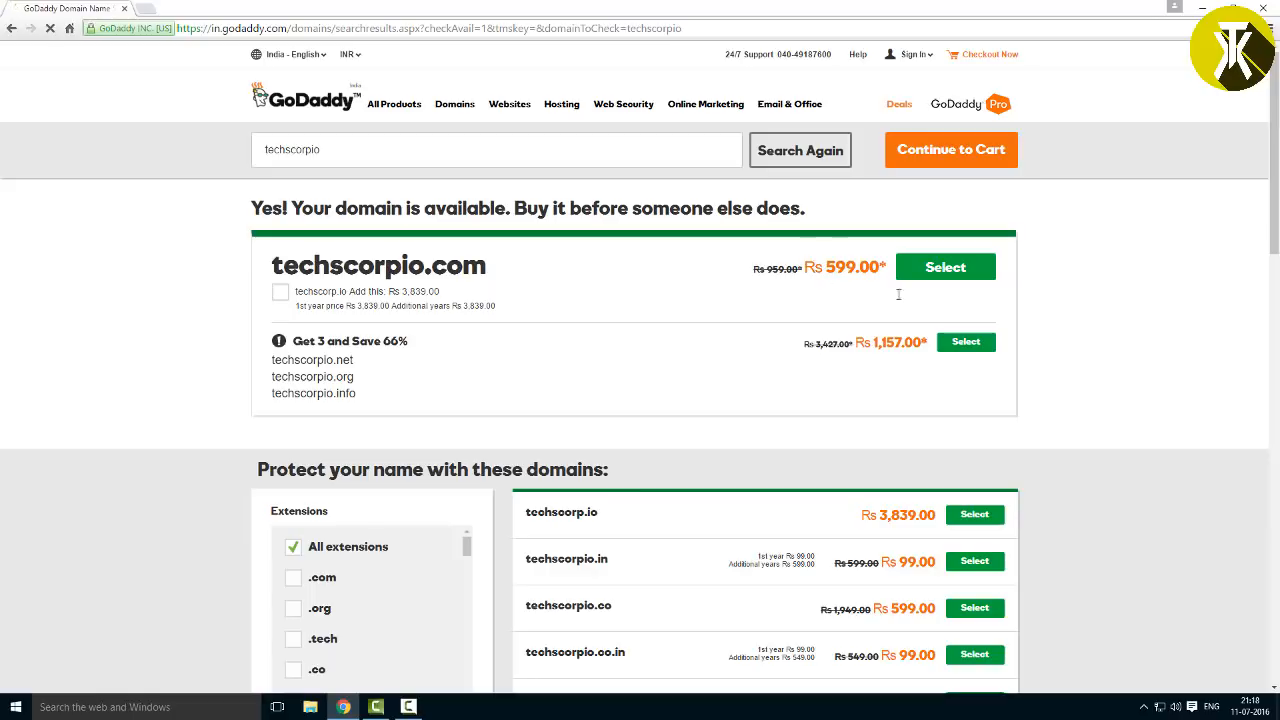
pyautogui.moveTo(944, 268)
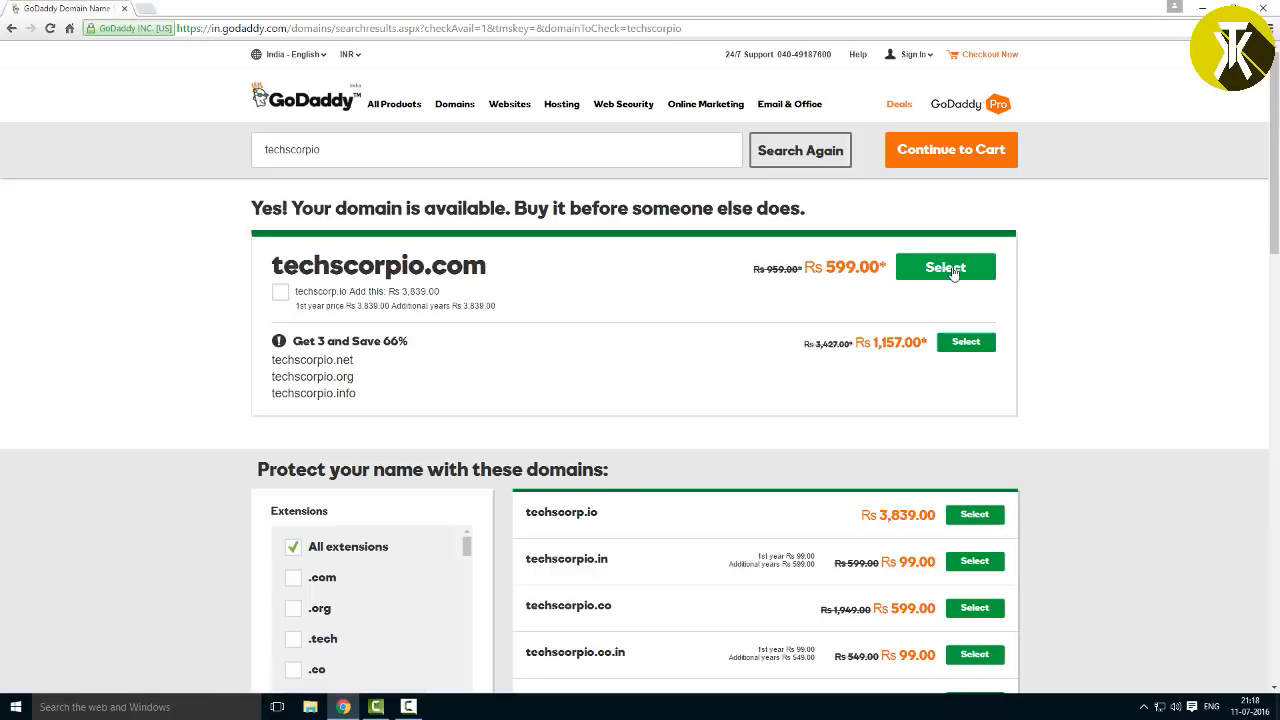
pyautogui.click(944, 268)
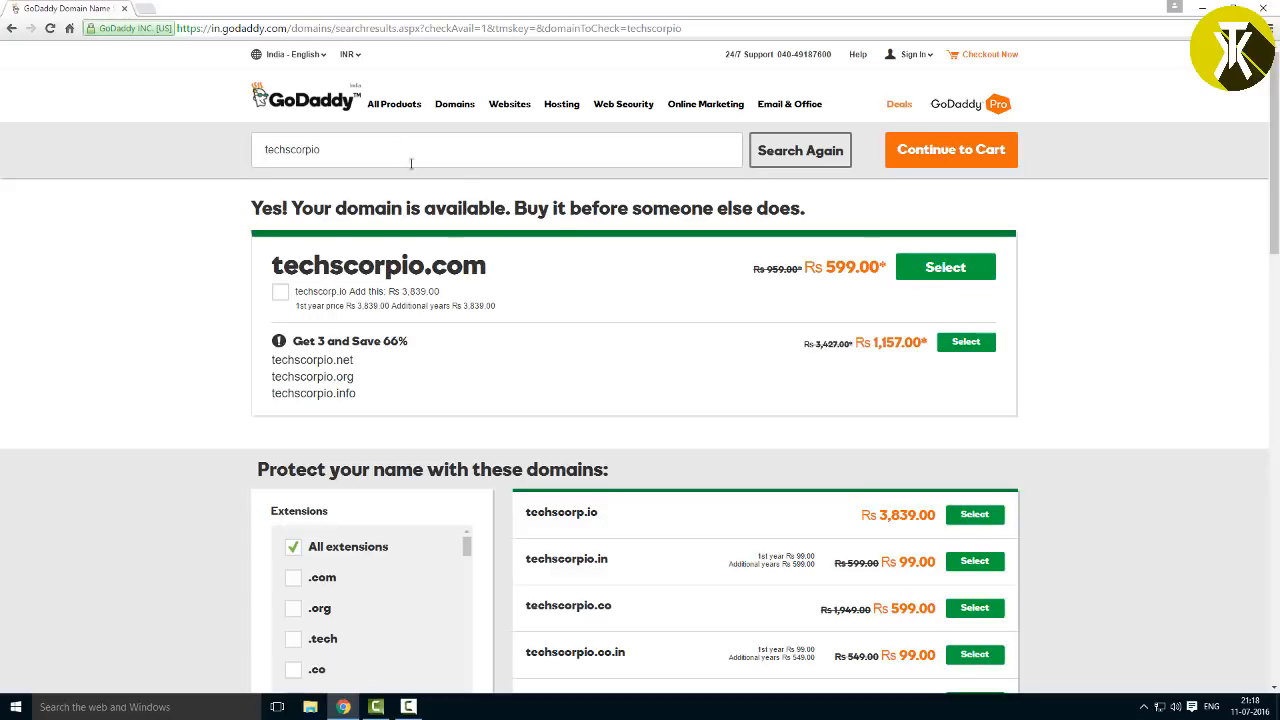
pyautogui.click(944, 268)
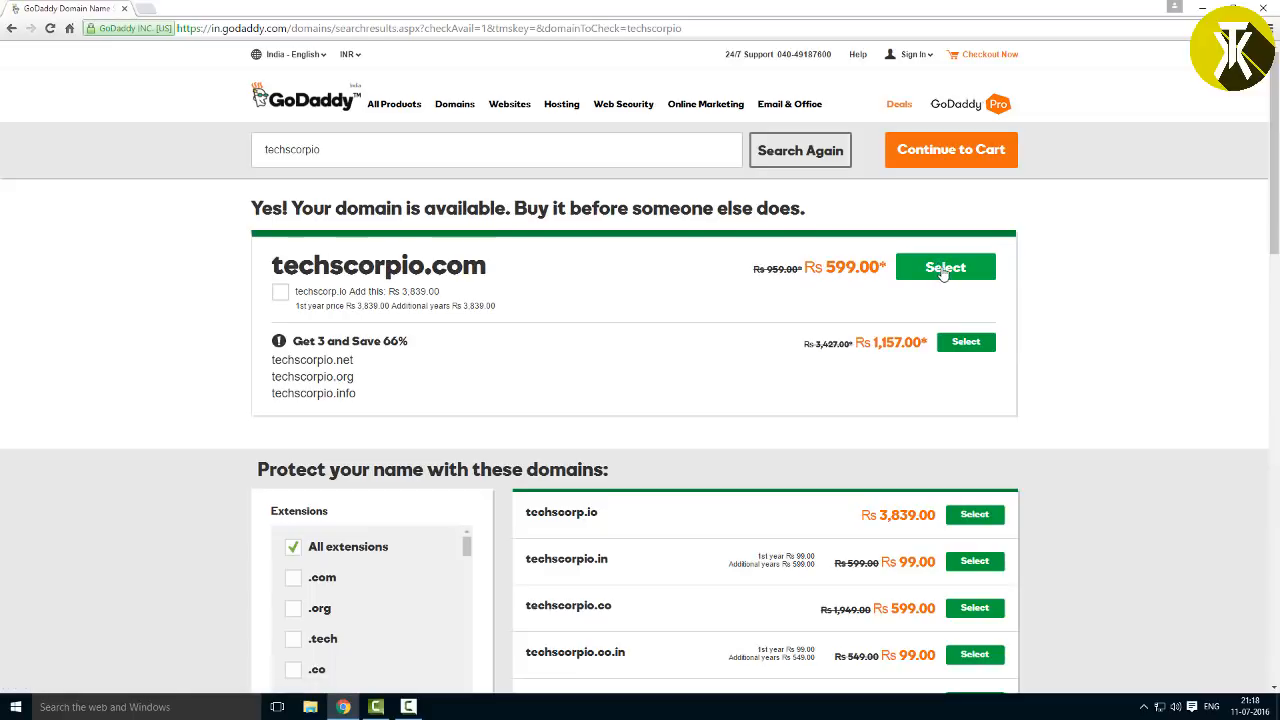
pyautogui.click(944, 268)
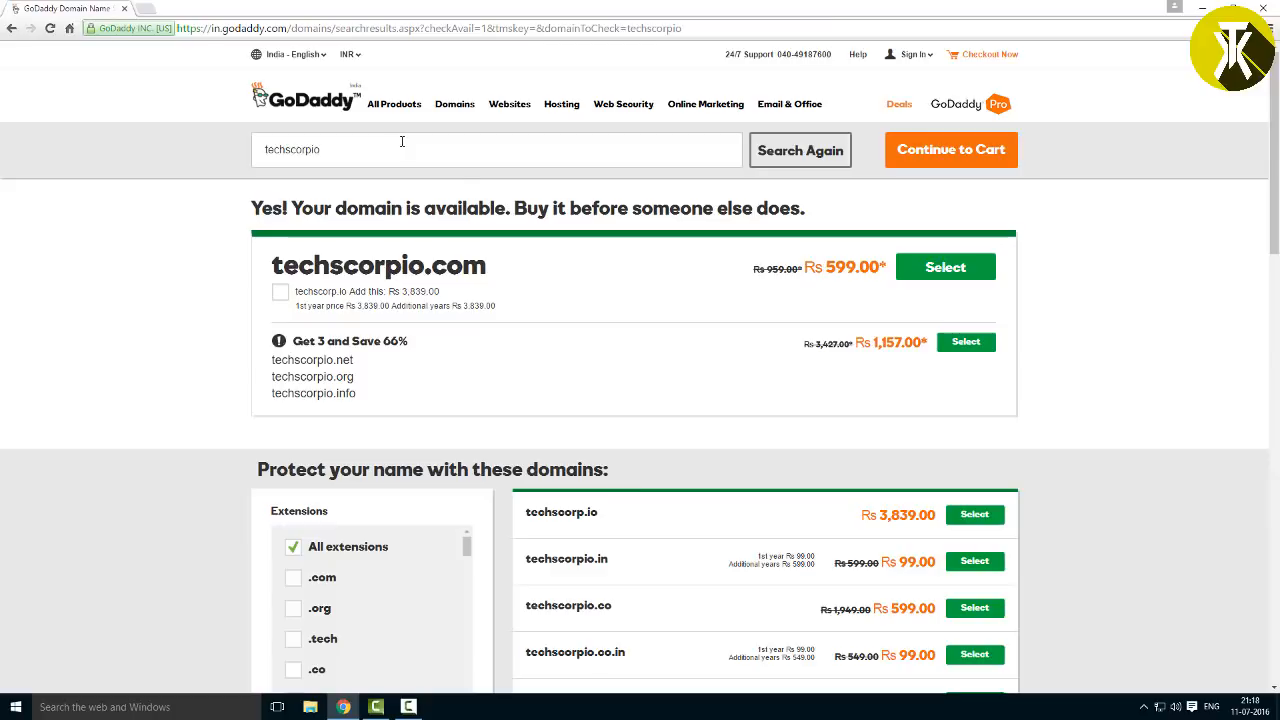
pyautogui.click(944, 268)
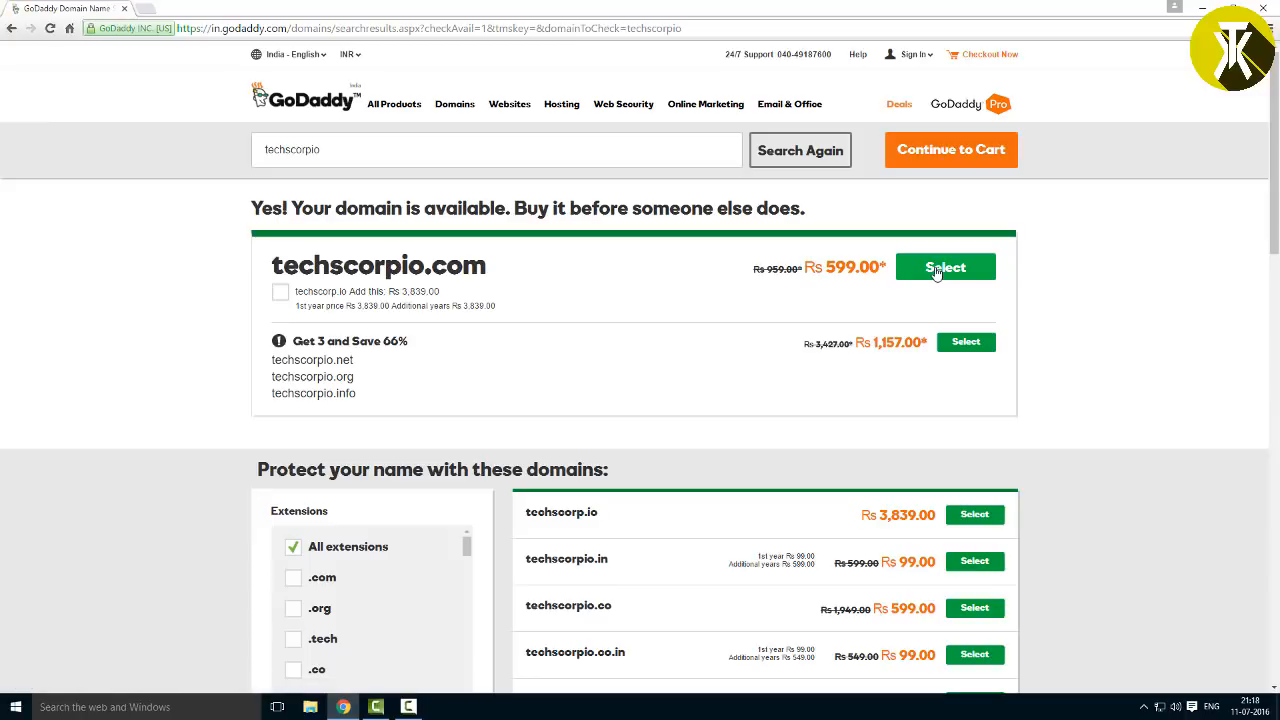
pyautogui.click(944, 268)
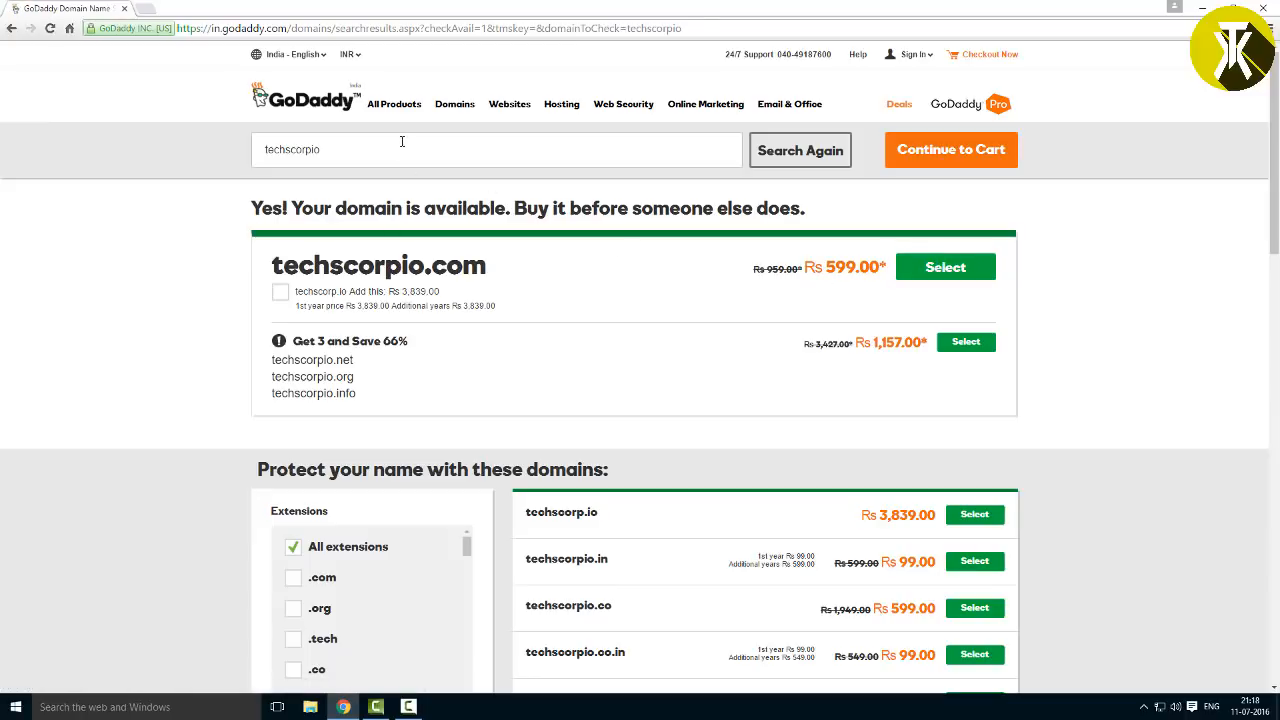
pyautogui.click(944, 268)
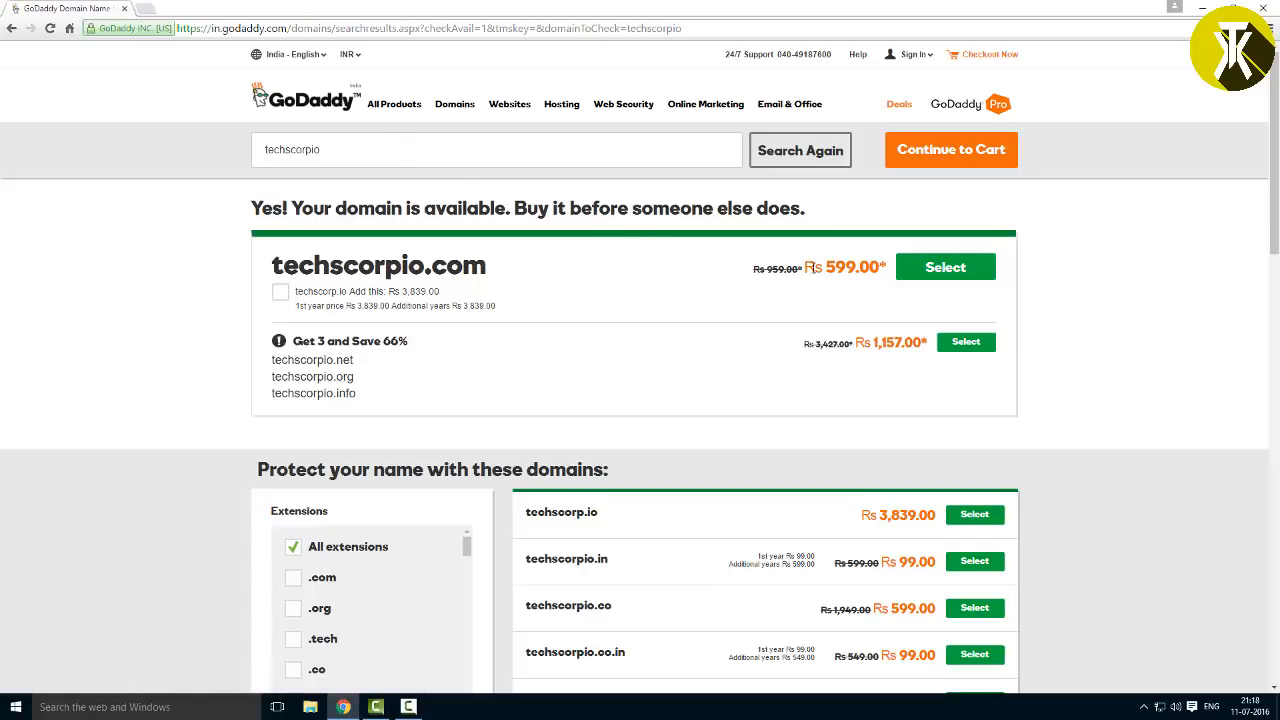
pyautogui.moveTo(944, 268)
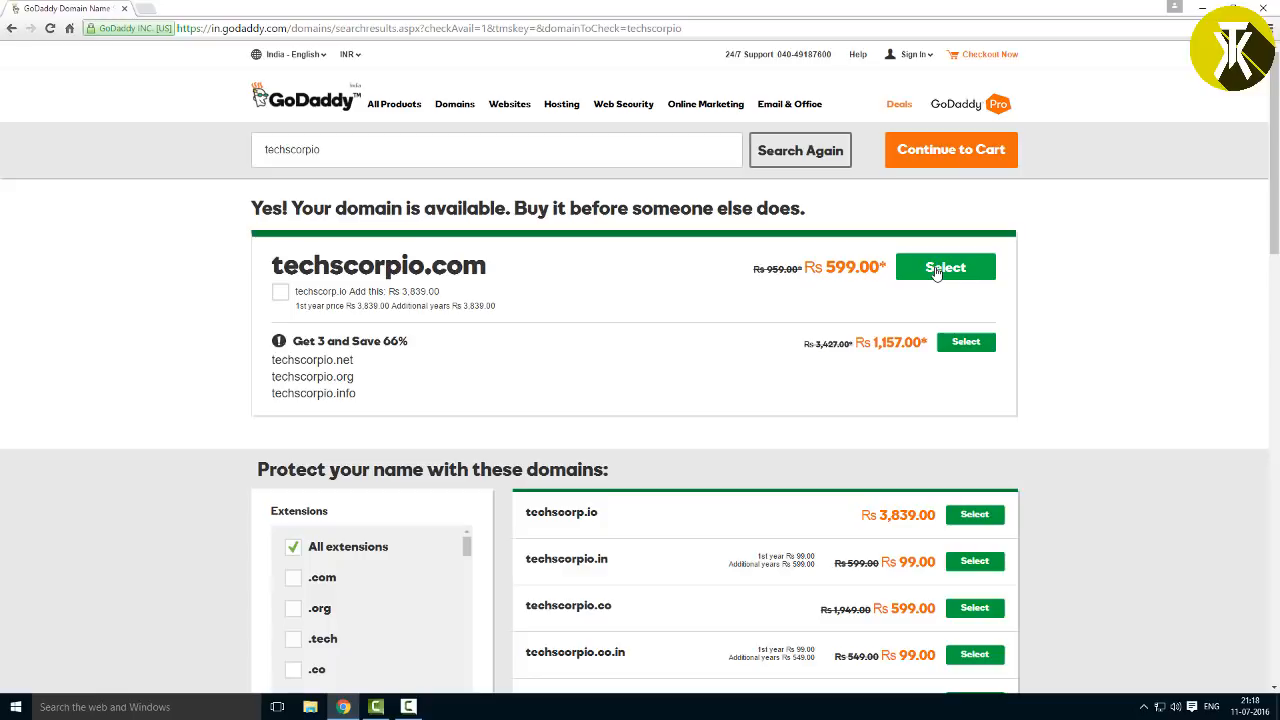
pyautogui.click(944, 268)
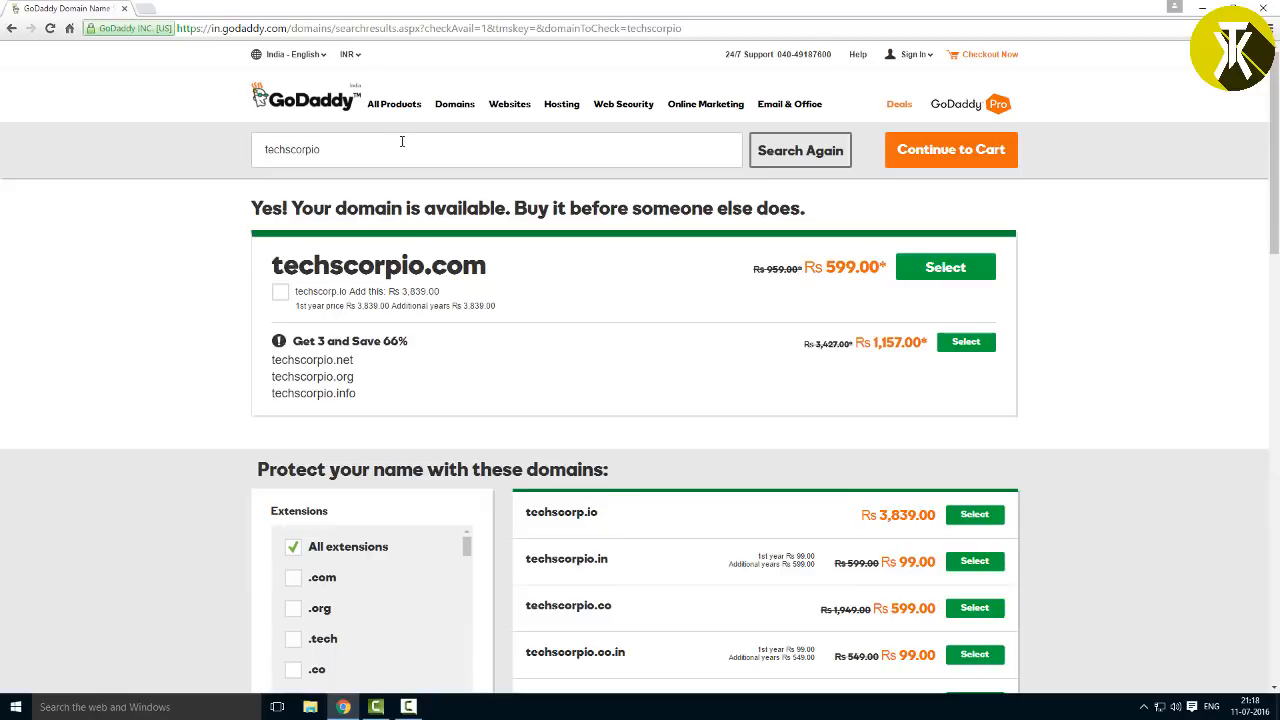
pyautogui.click(944, 268)
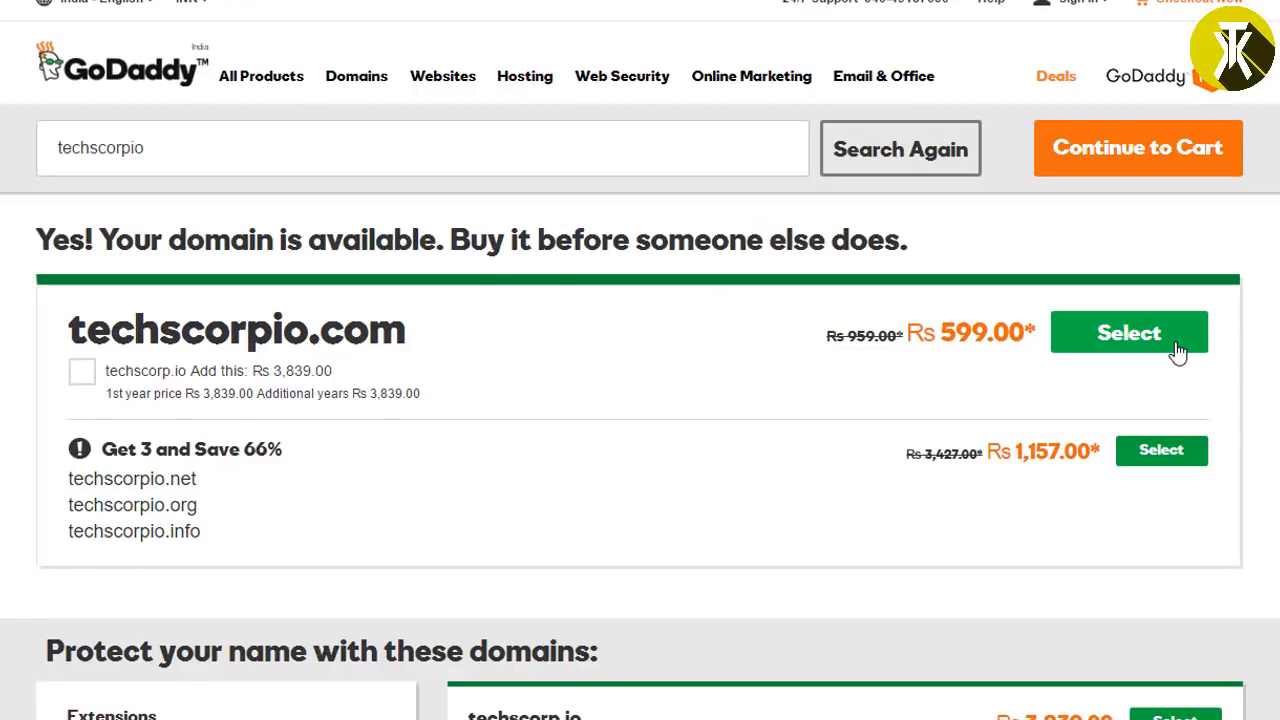
# Step: Select techscorpio.com, continue to the cart and review the add-ons page with everything at No Thanks
pyautogui.click(1128, 332)
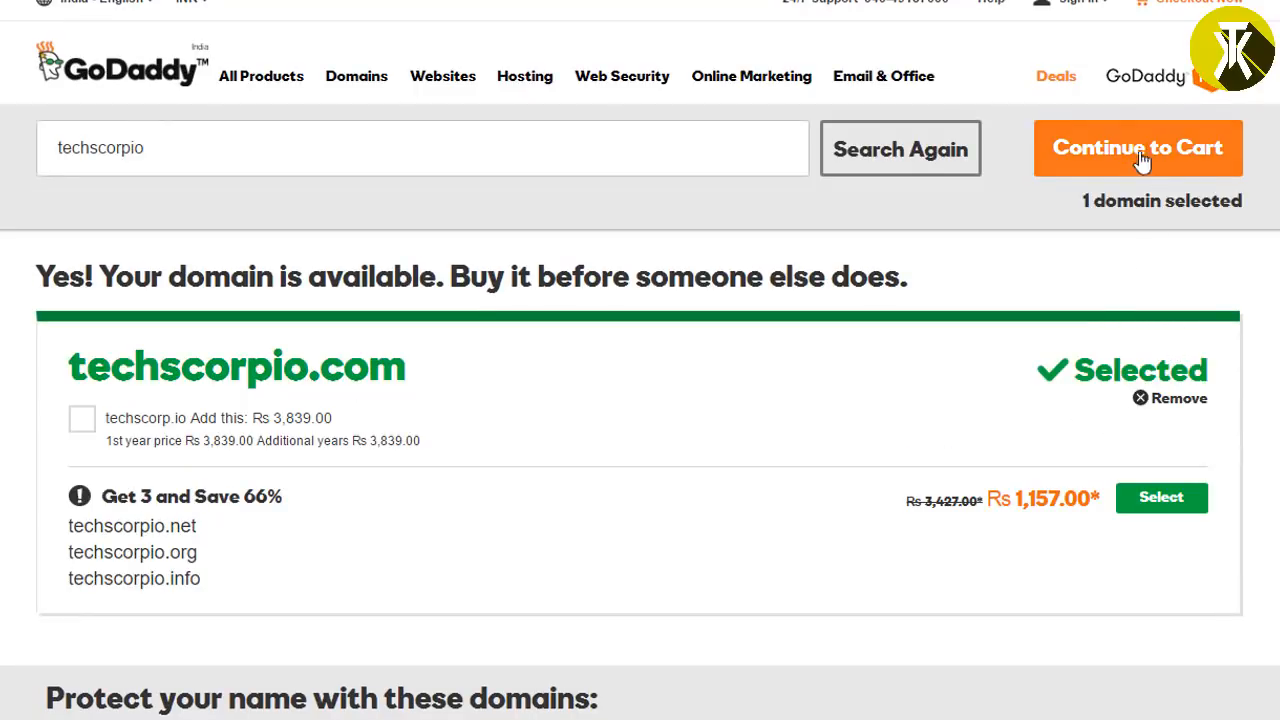
pyautogui.moveTo(1148, 178)
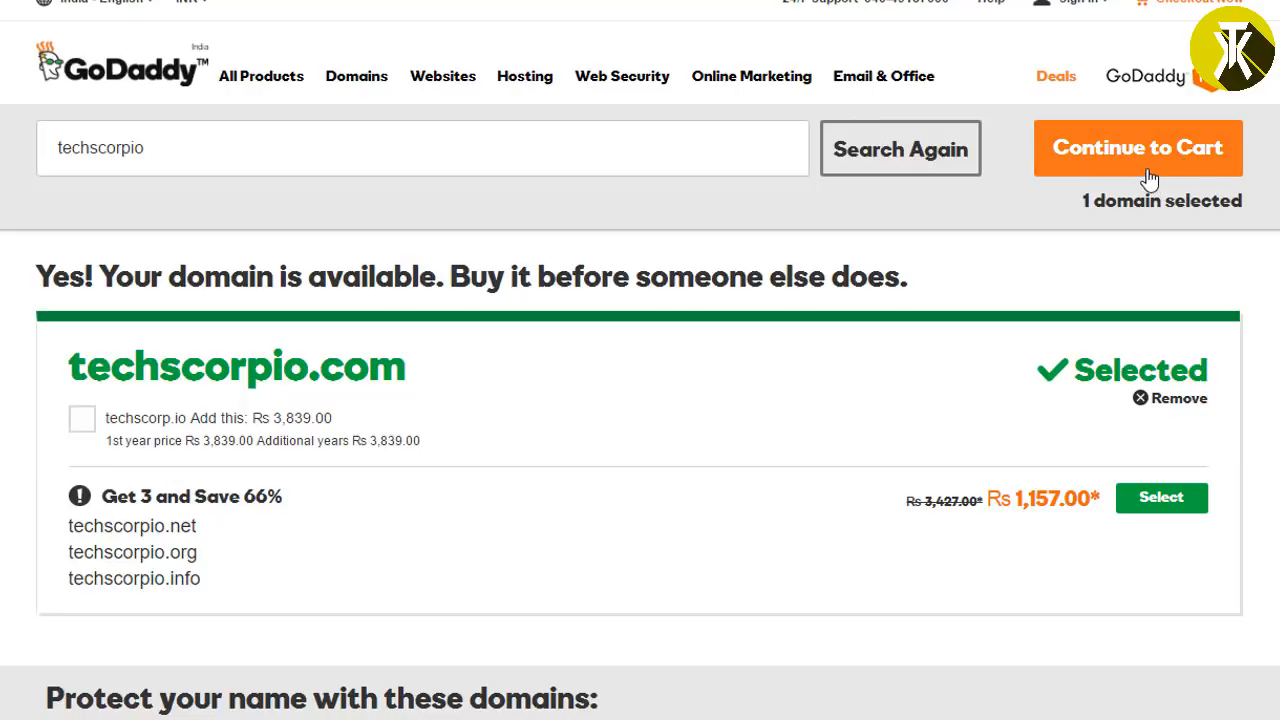
pyautogui.click(1136, 148)
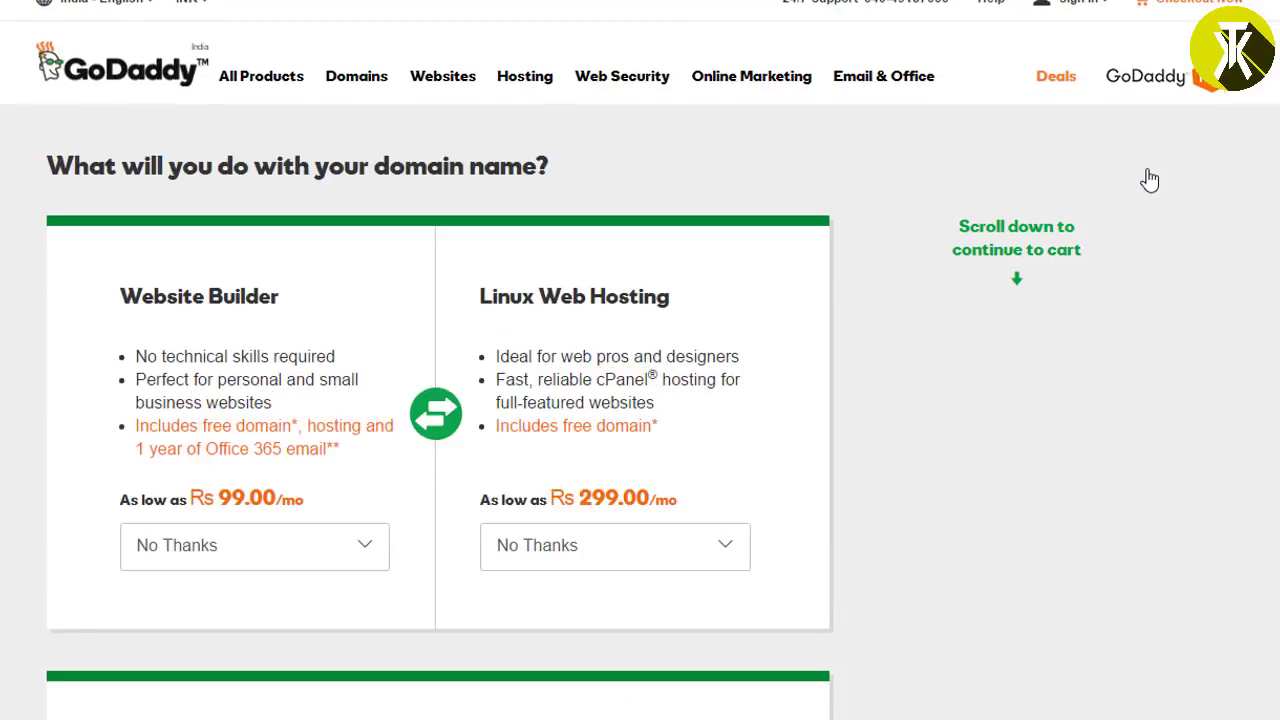
pyautogui.scroll(-3)
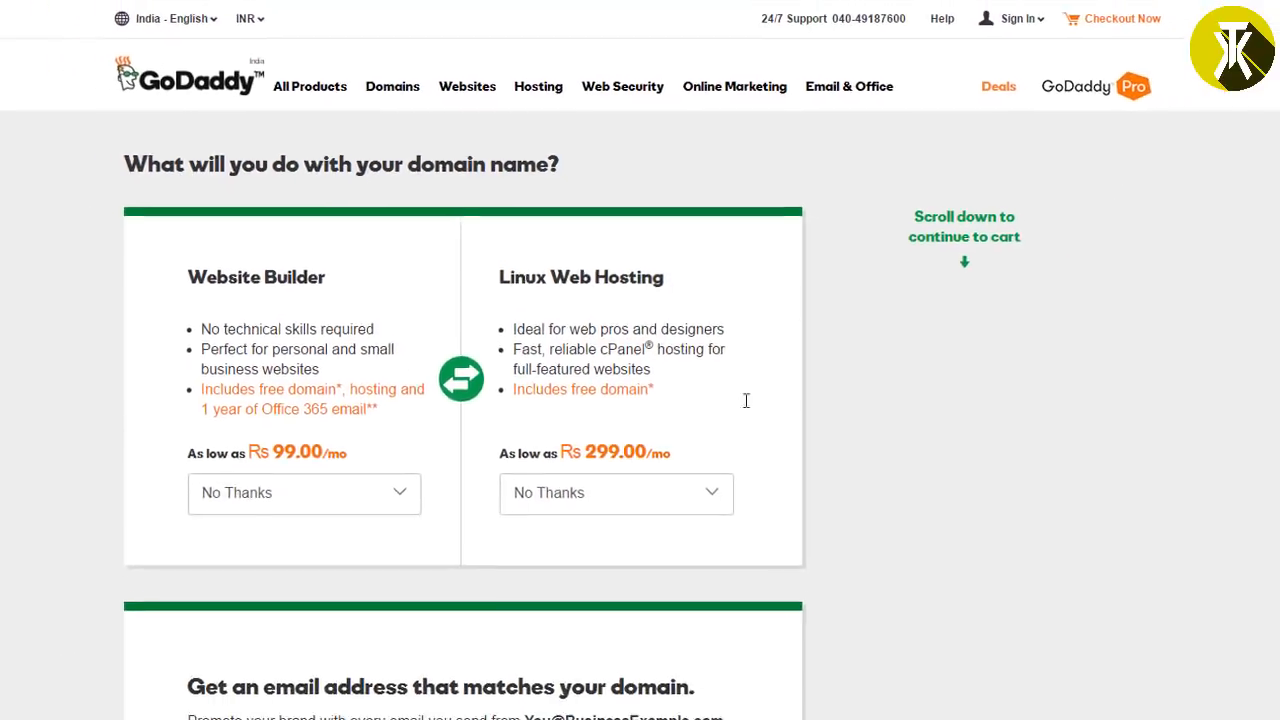
pyautogui.scroll(-3)
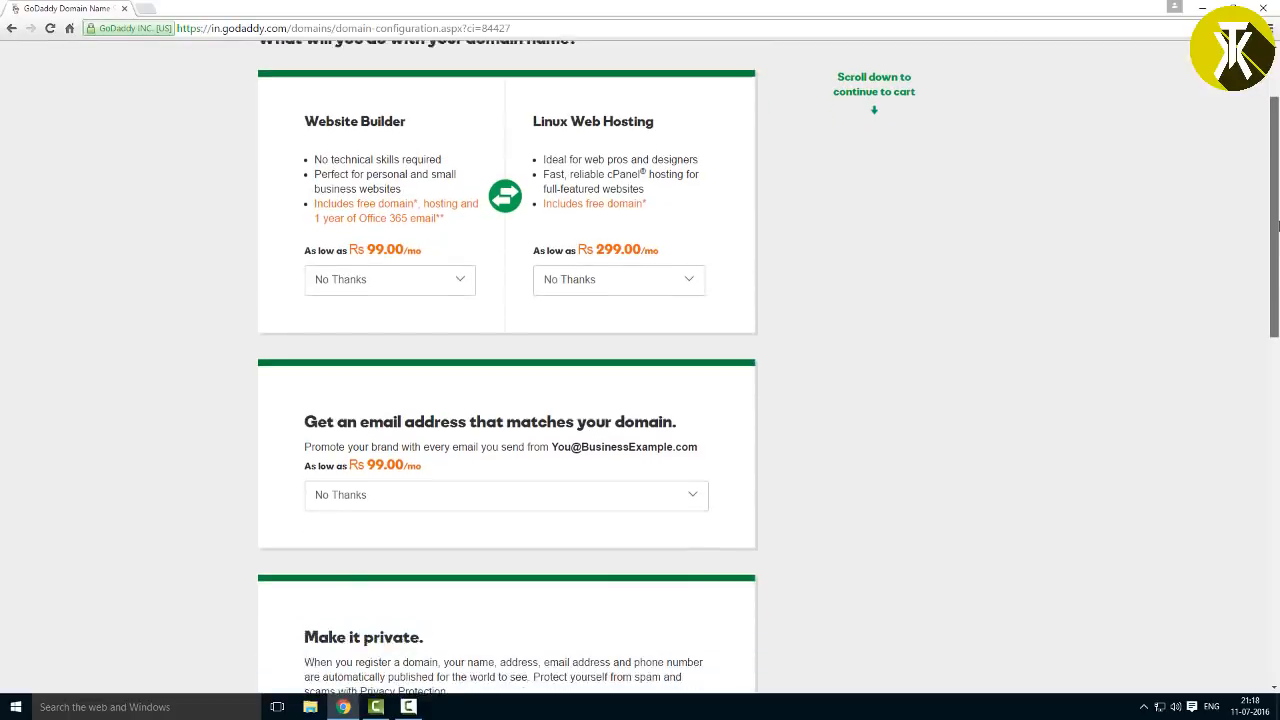
pyautogui.scroll(-3)
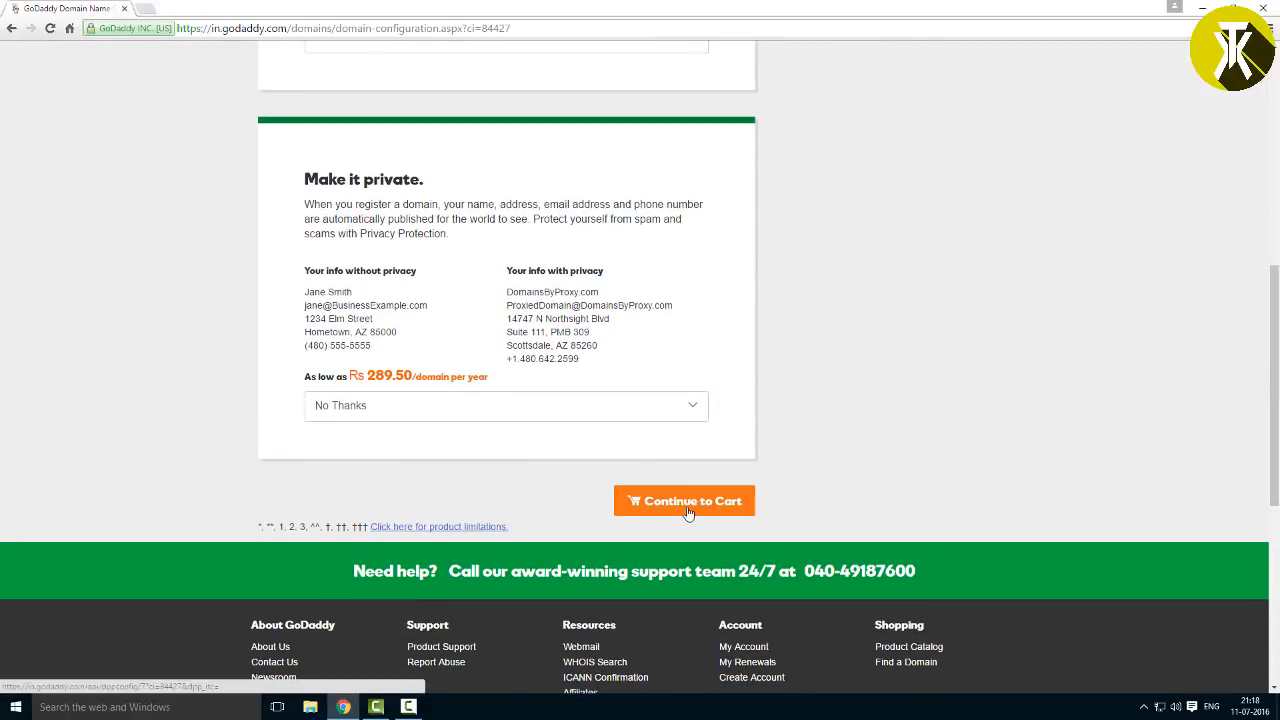
# Step: Go to the cart without add-ons and set the techscorpio.com term to 5 years (Rs 2,941)
pyautogui.click(684, 500)
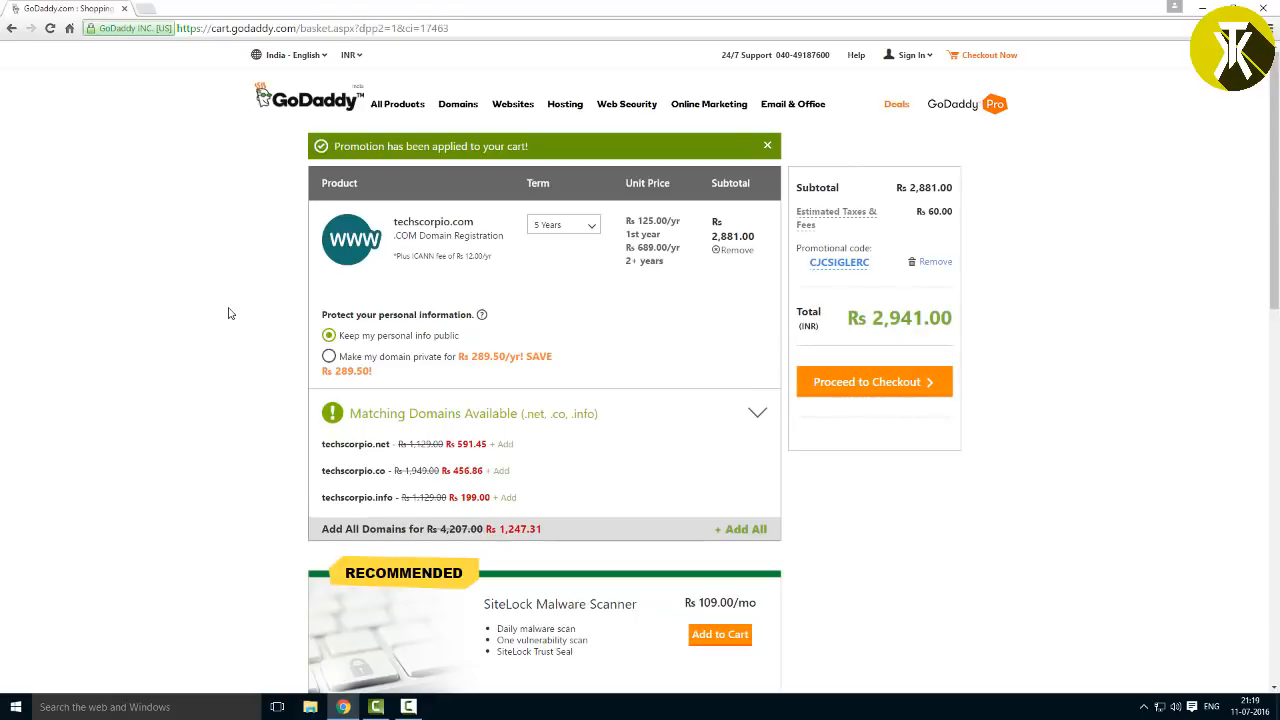
pyautogui.click(562, 224)
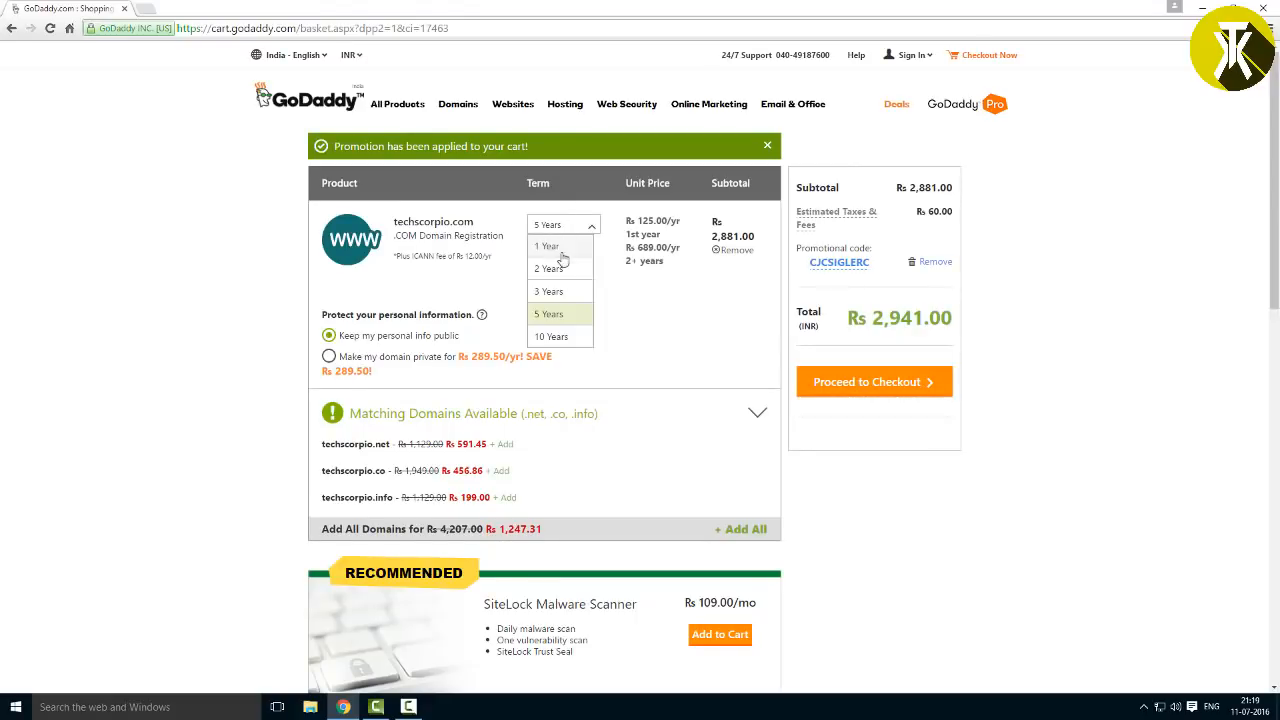
pyautogui.click(548, 314)
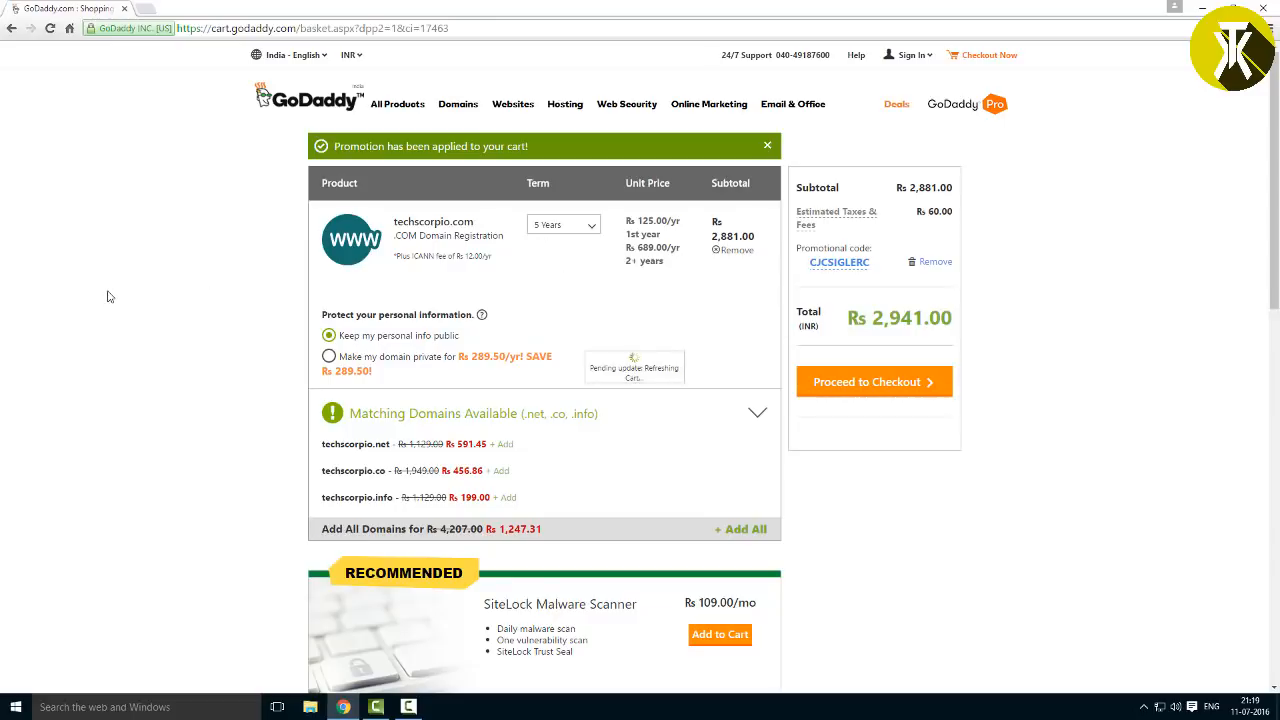
pyautogui.click(564, 224)
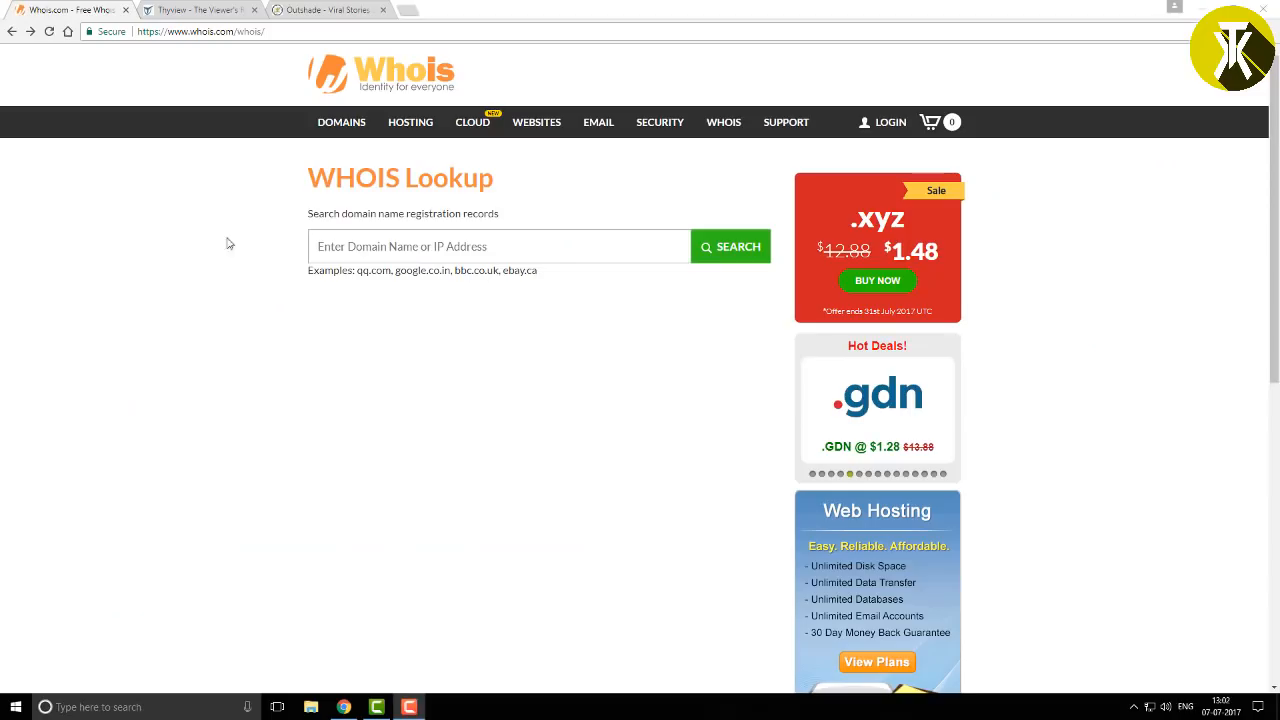
pyautogui.doubleClick(356, 212)
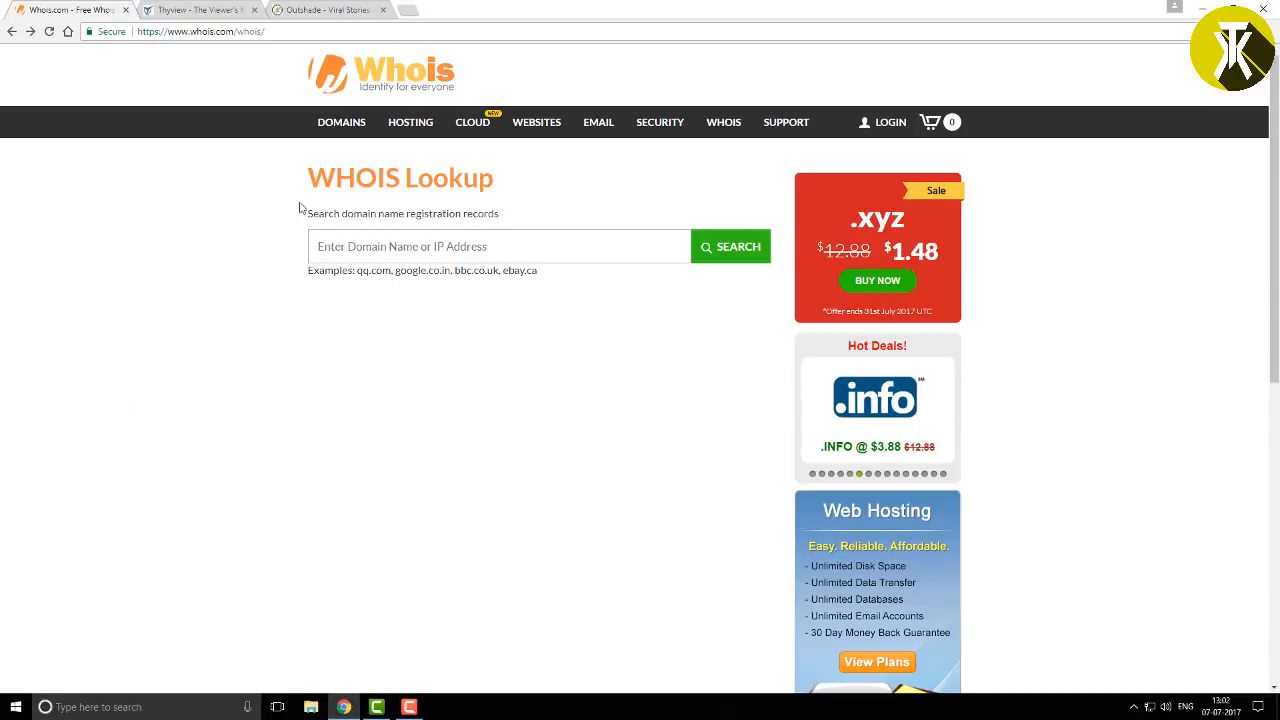
pyautogui.click(200, 8)
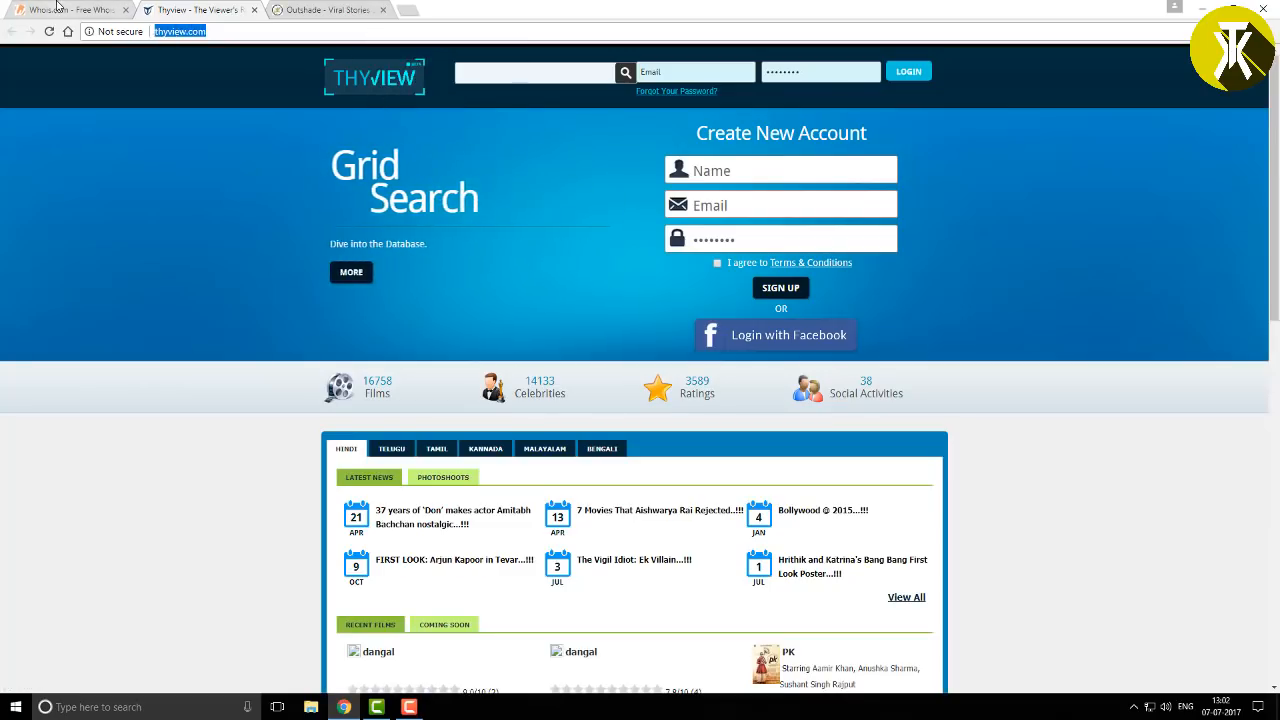
pyautogui.click(64, 8)
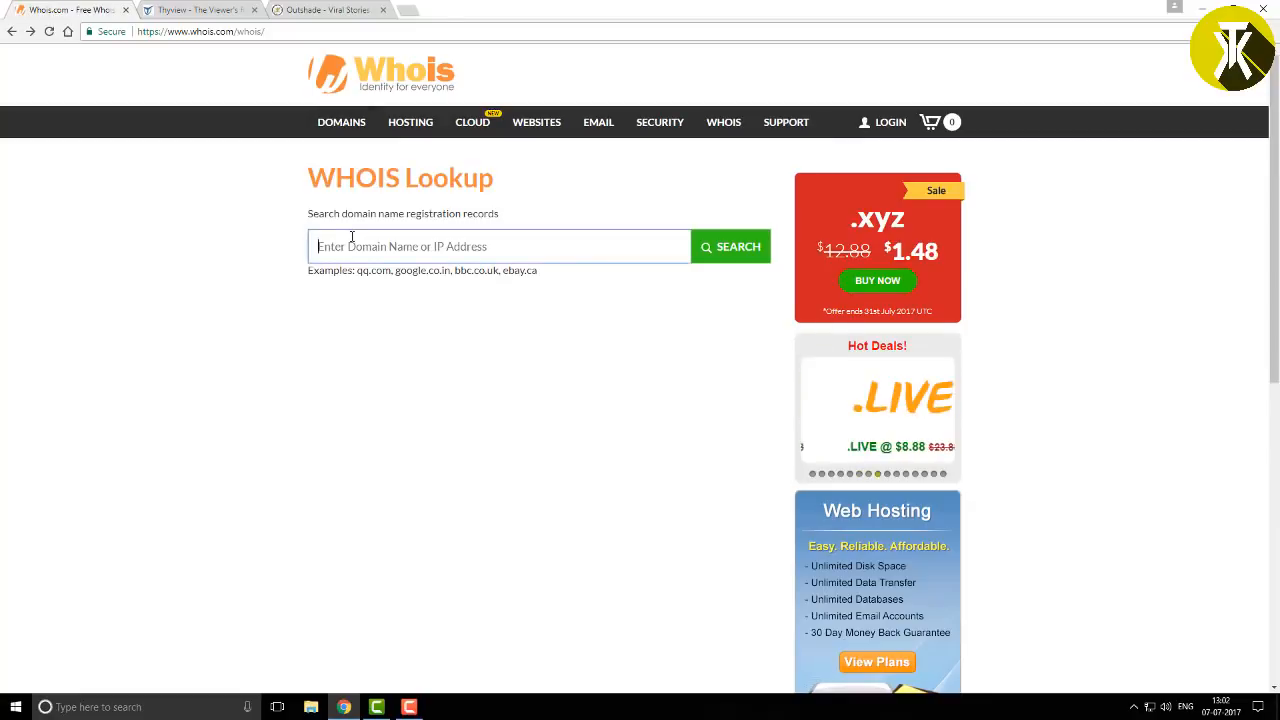
pyautogui.write('http://thyview.com/')
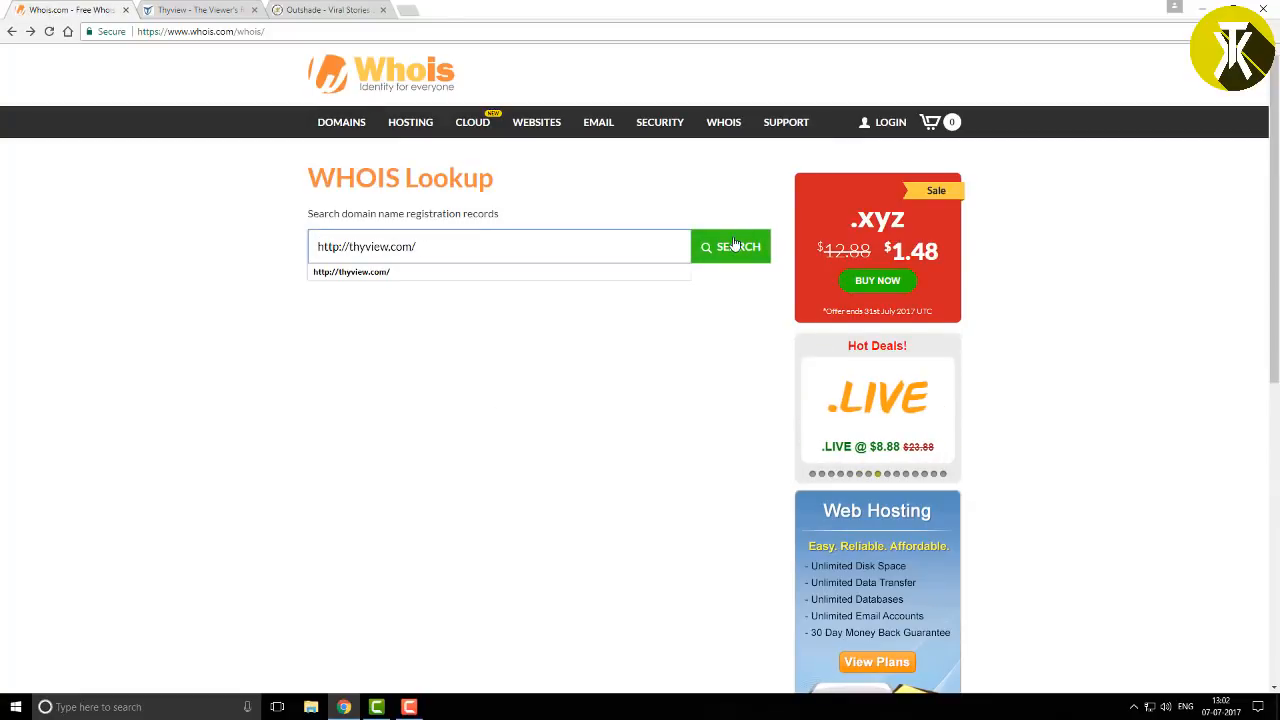
pyautogui.click(732, 246)
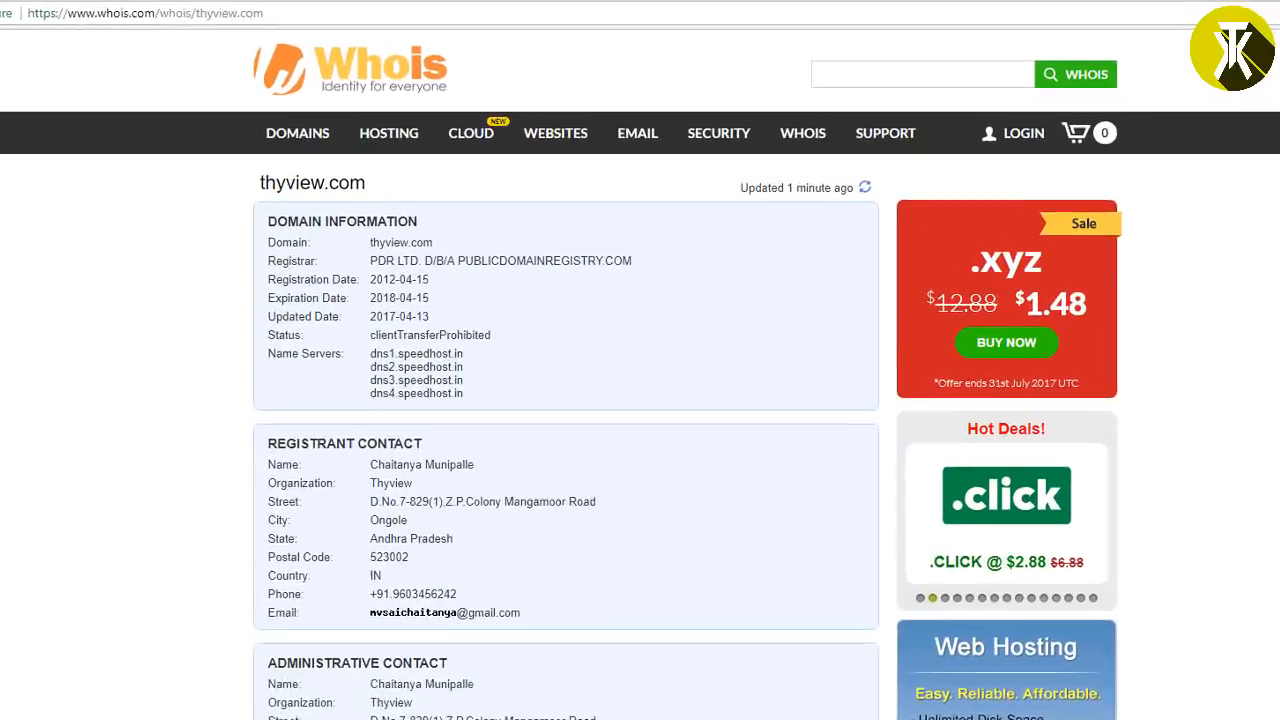
pyautogui.scroll(-3)
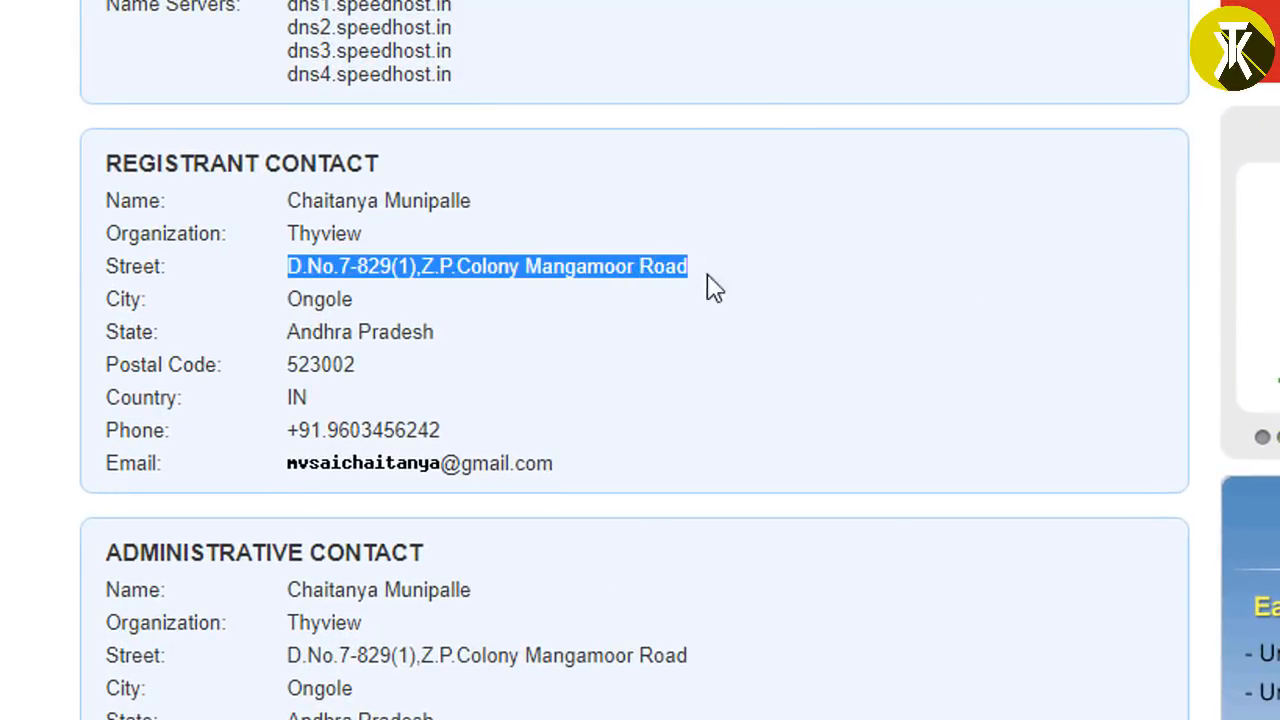
pyautogui.click(328, 8)
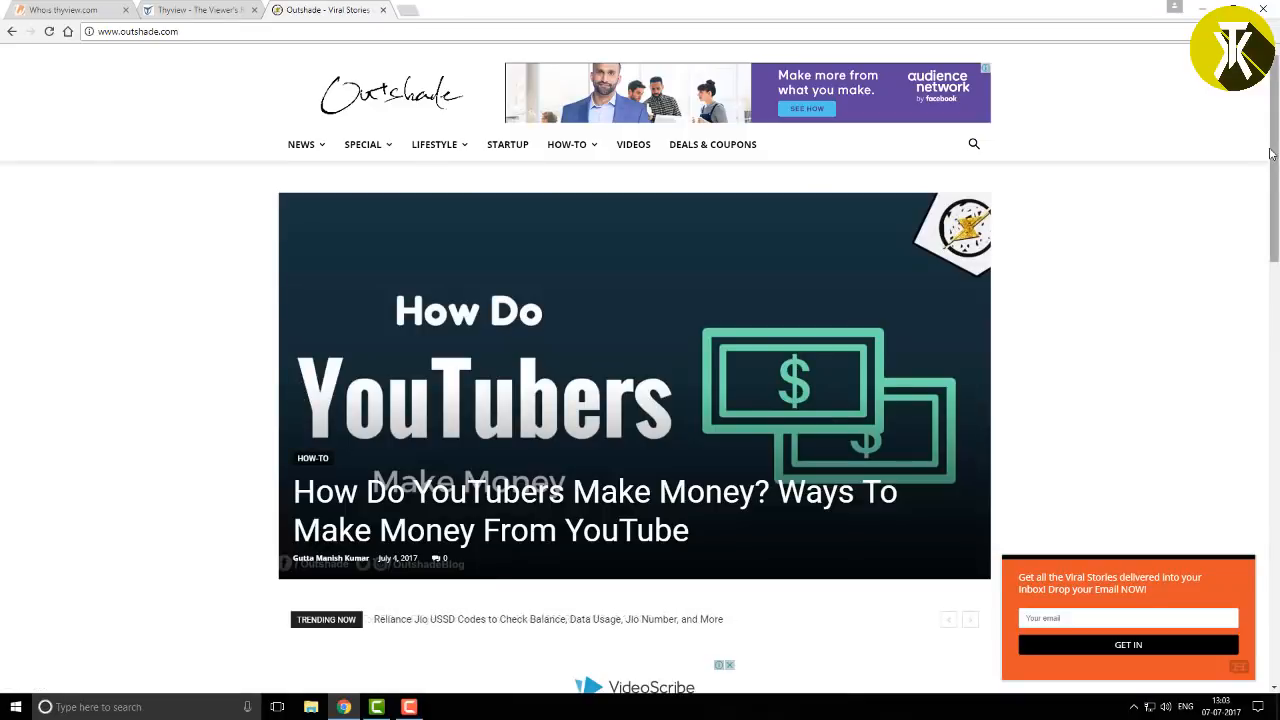
pyautogui.scroll(-3)
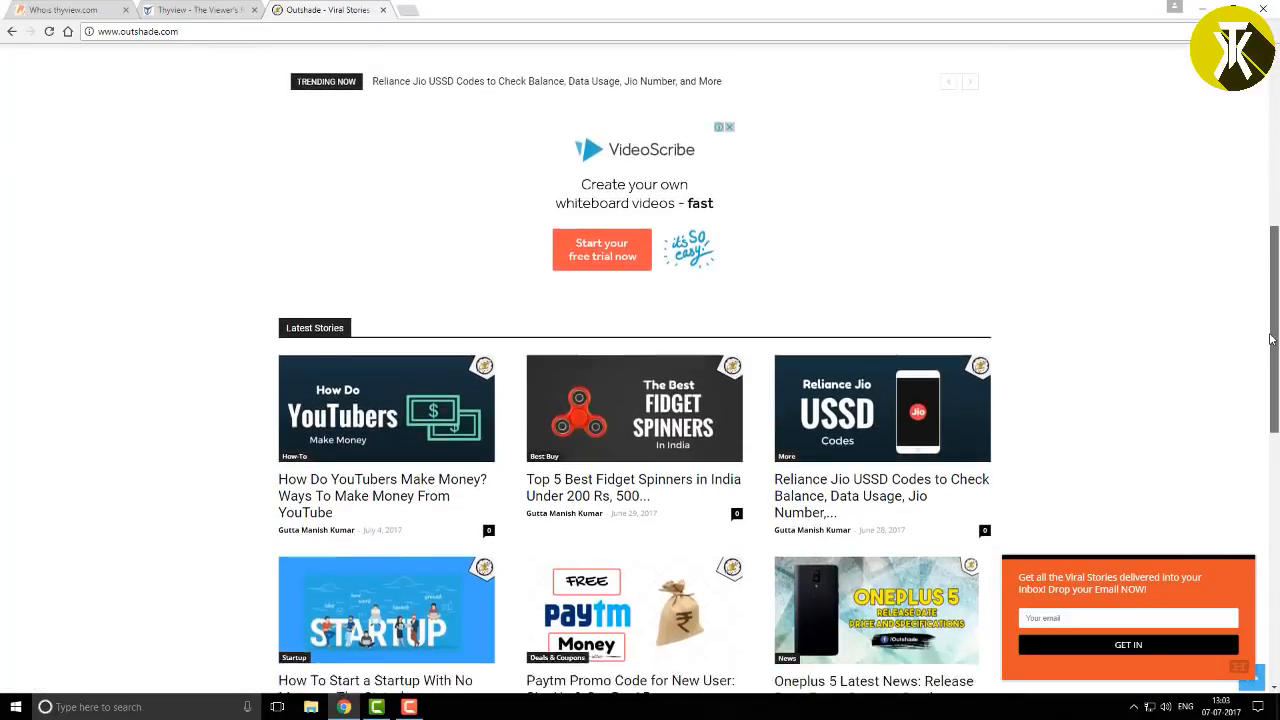
pyautogui.scroll(-3)
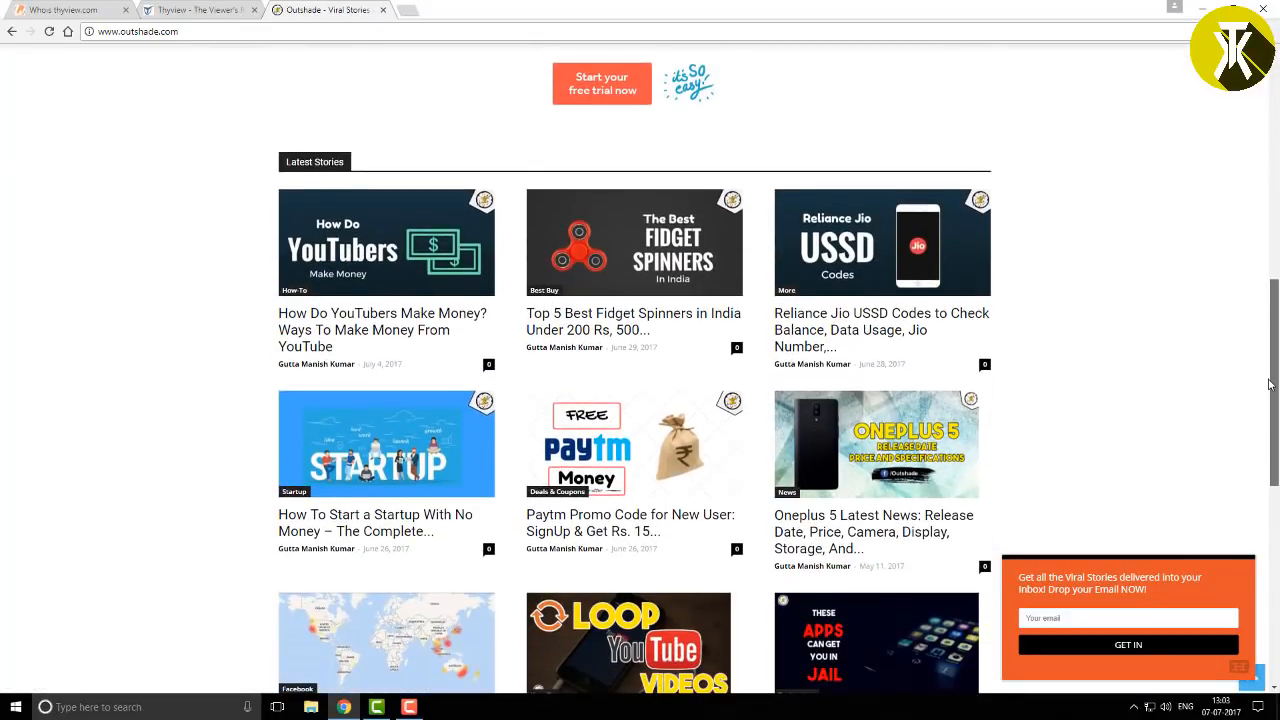
pyautogui.scroll(3)
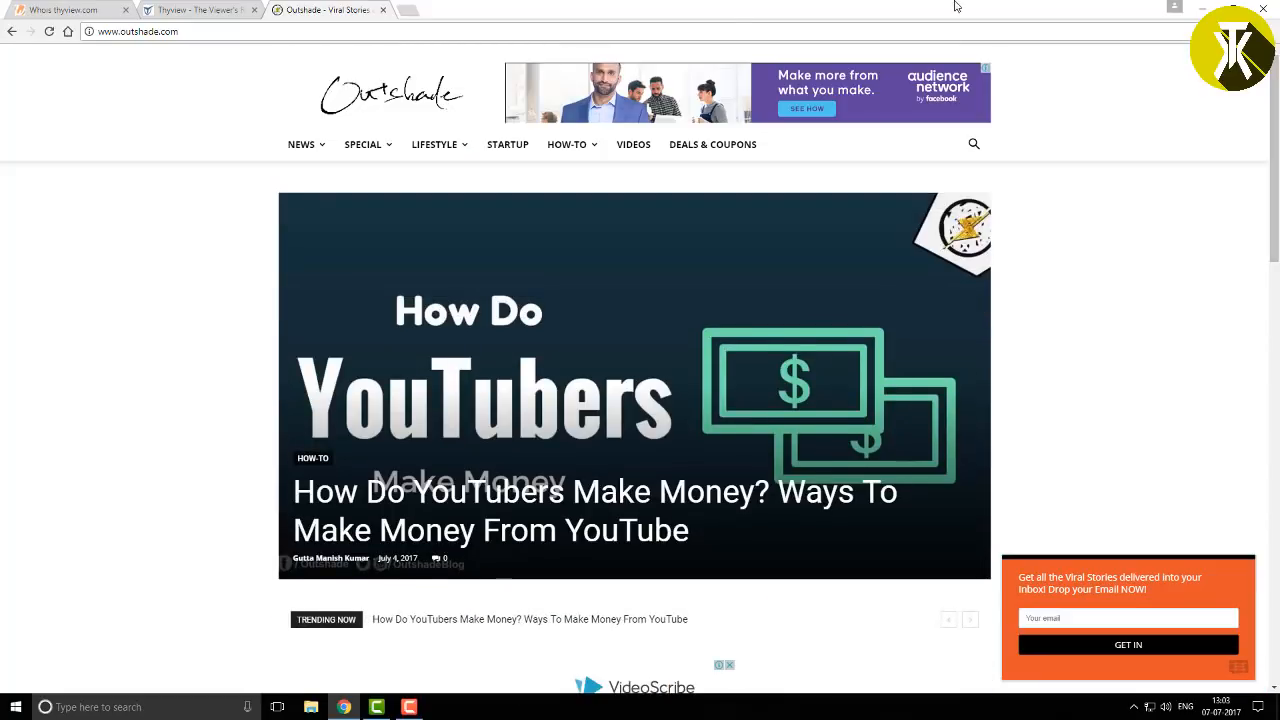
pyautogui.click(138, 32)
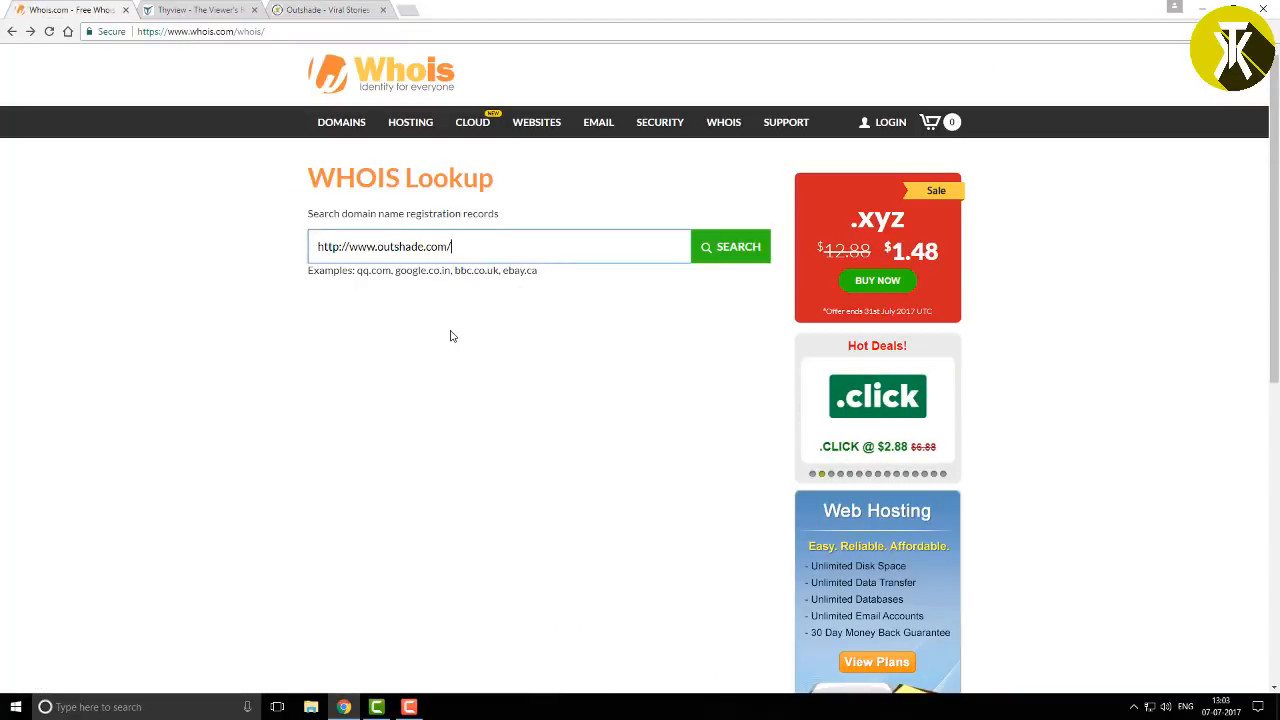
pyautogui.click(730, 246)
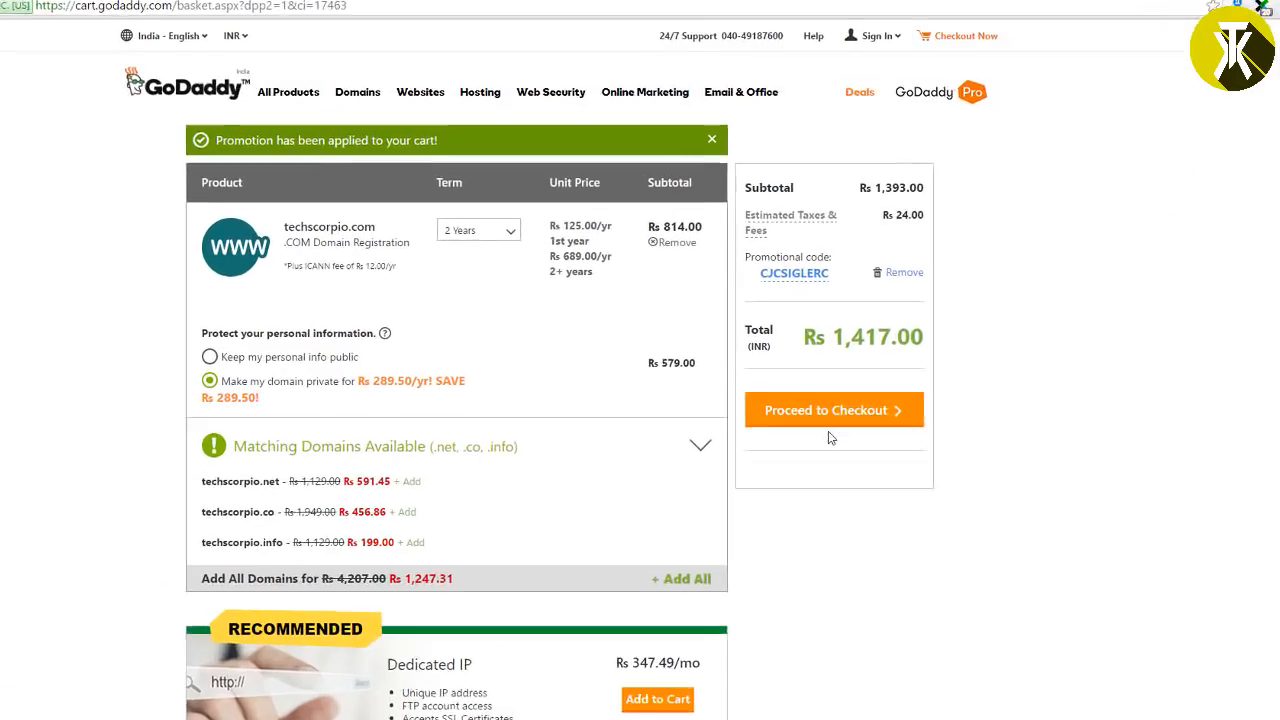
# Step: Proceed to checkout and log in as a returning customer with username and password
pyautogui.click(832, 410)
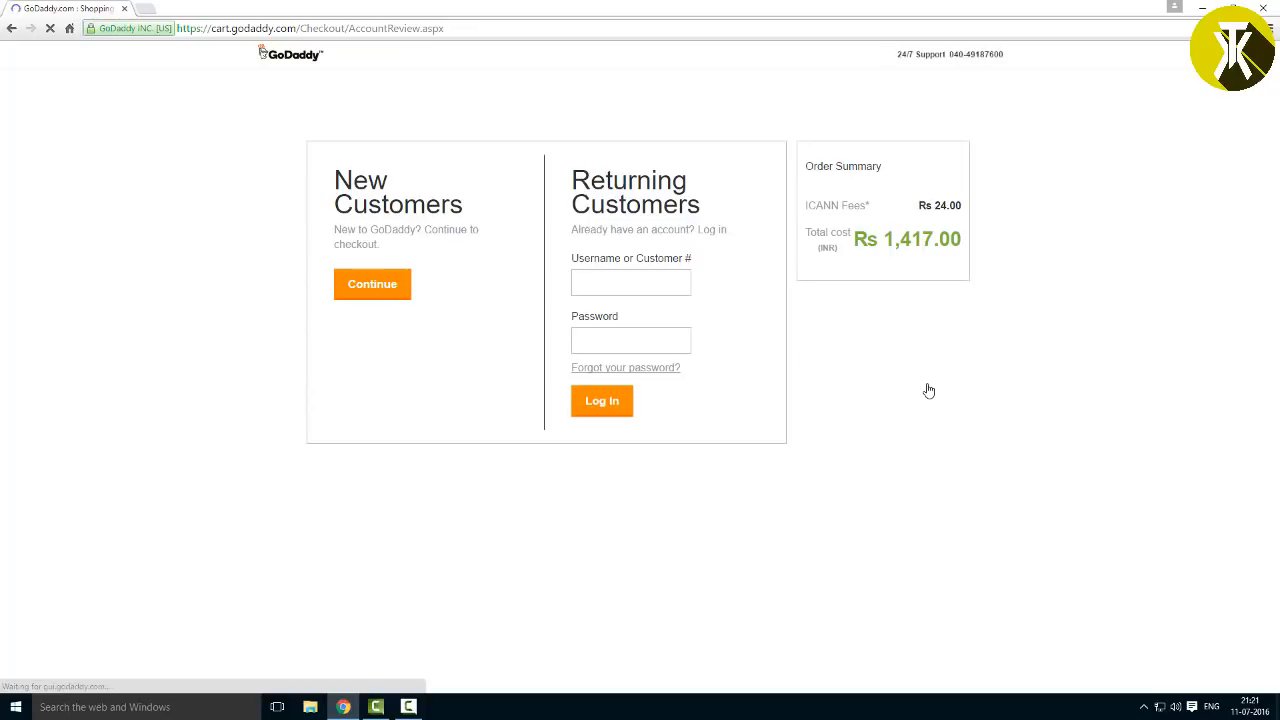
pyautogui.write('password')
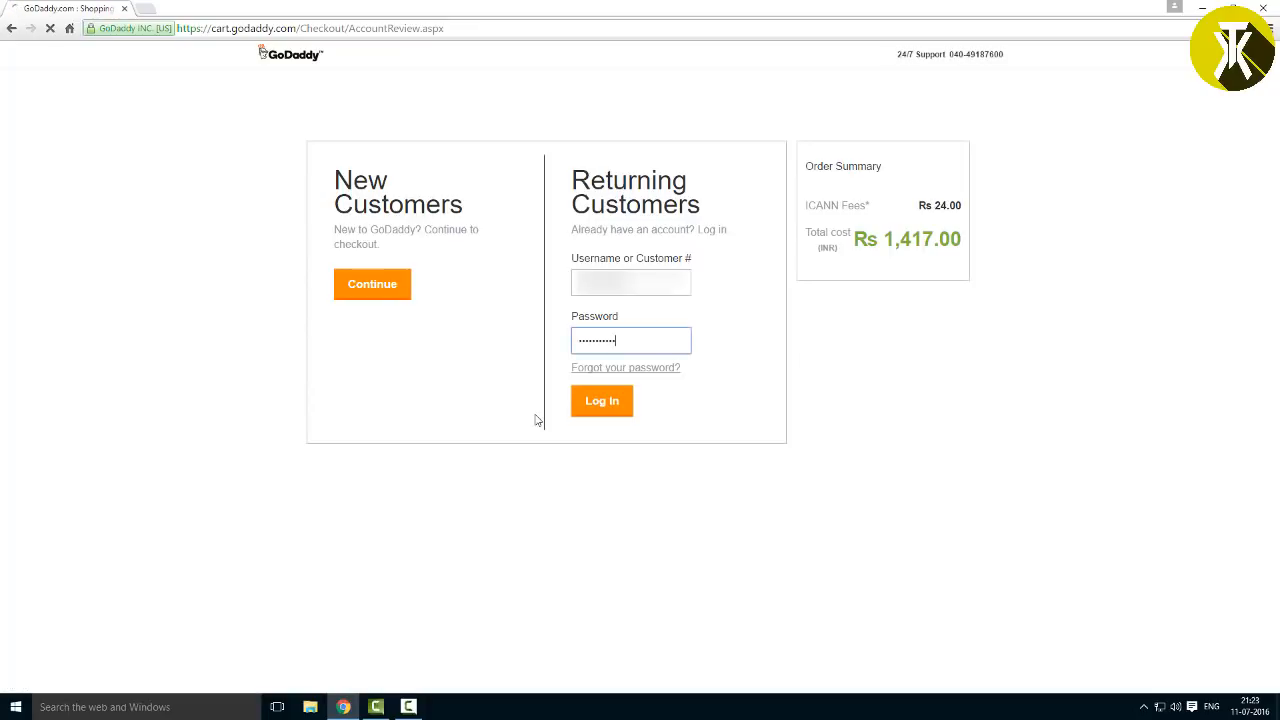
pyautogui.click(600, 400)
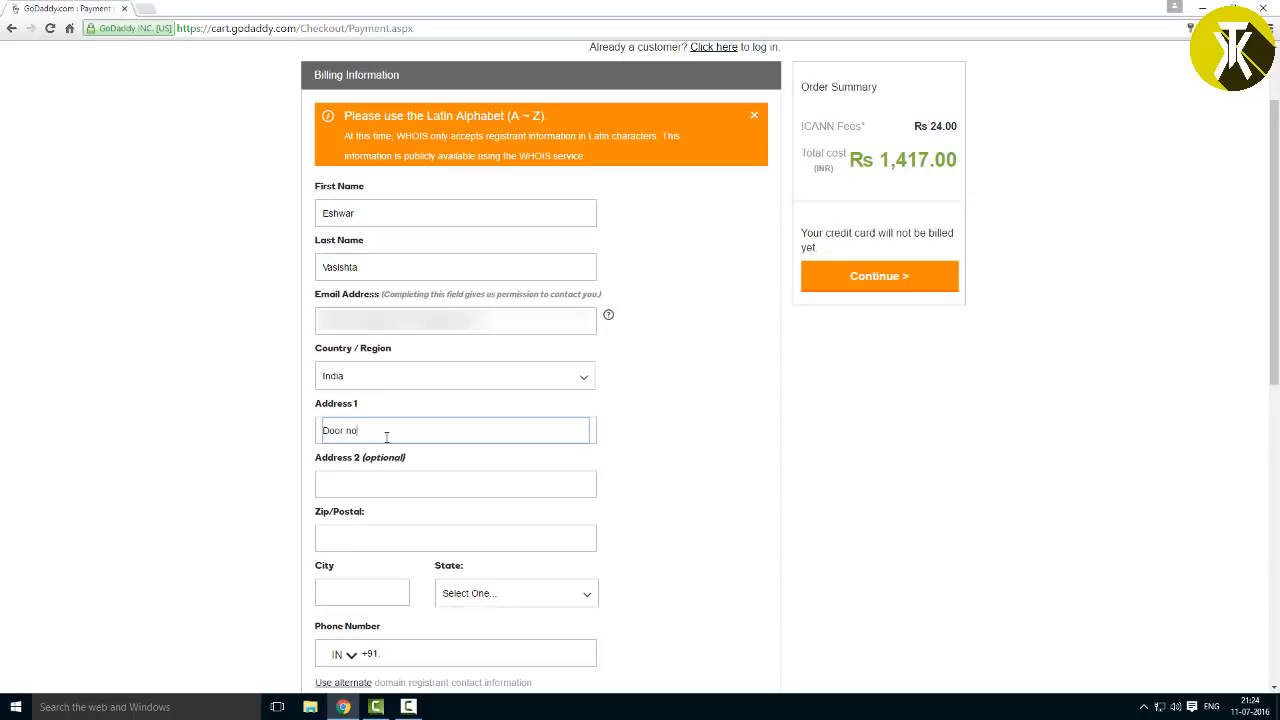
# Step: Fill the billing address with Hyderabad, Telangana details and continue to the order review
pyautogui.write('.3')
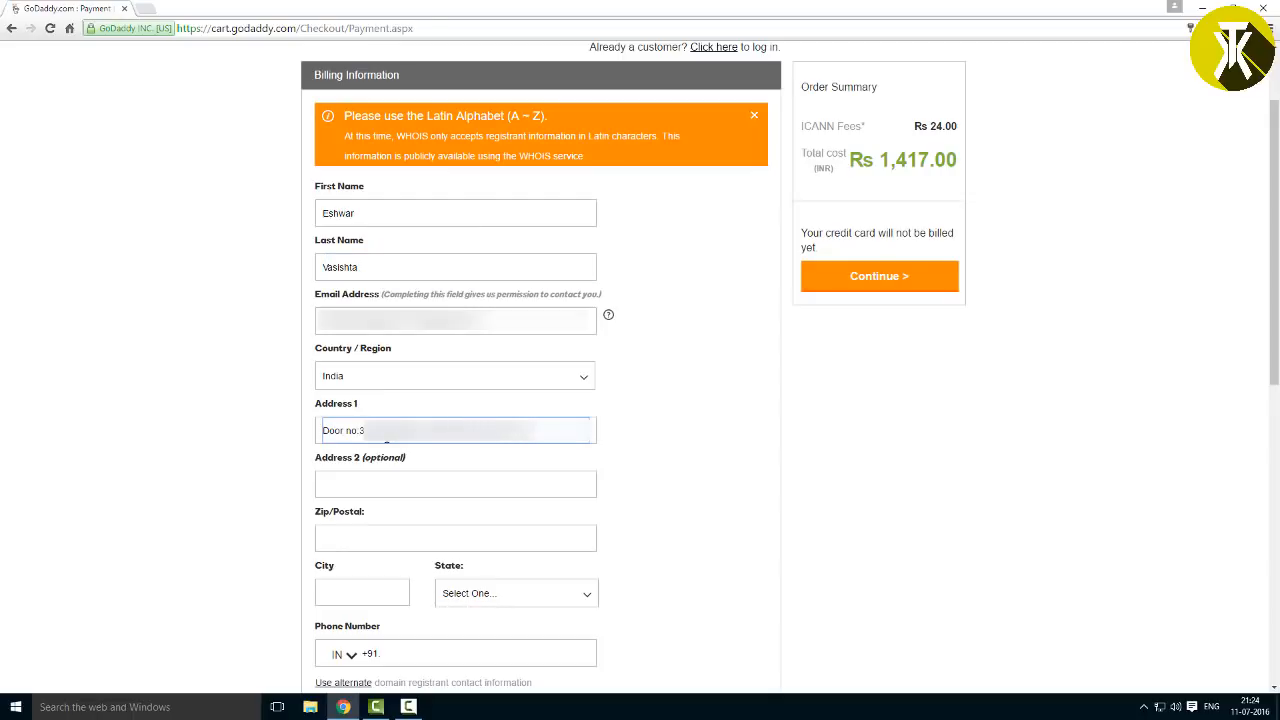
pyautogui.write('Veni')
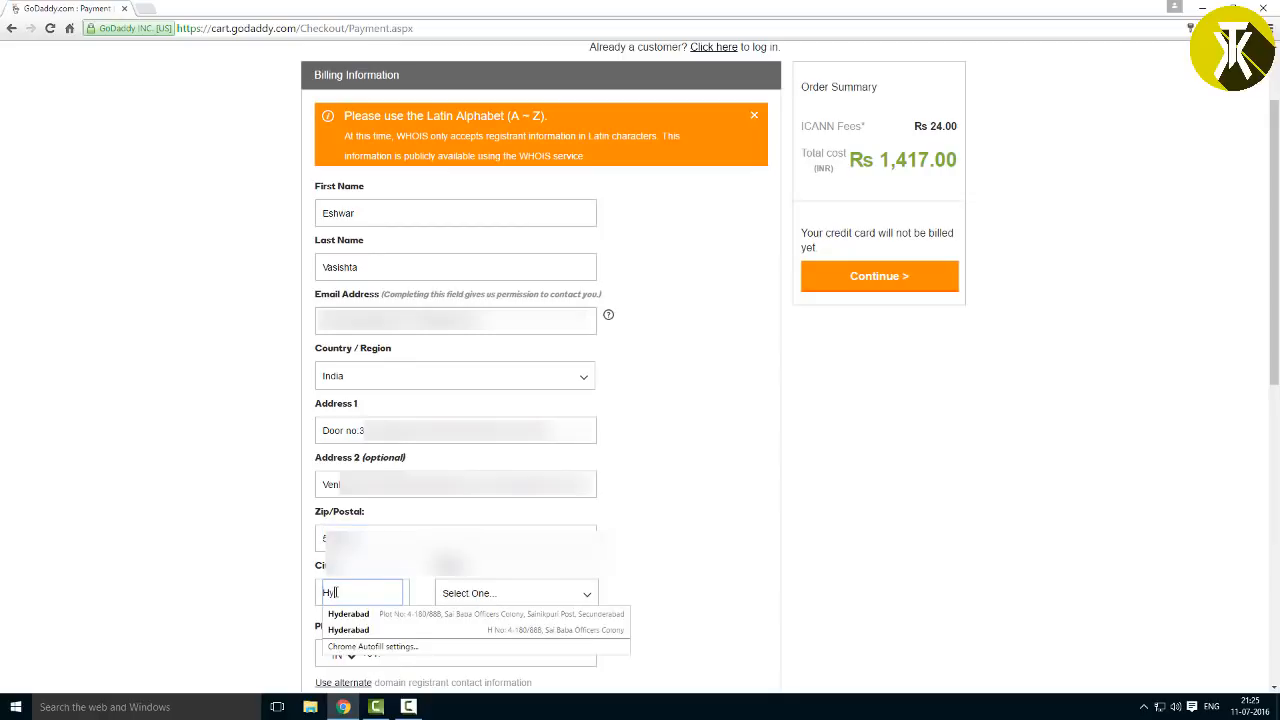
pyautogui.click(348, 612)
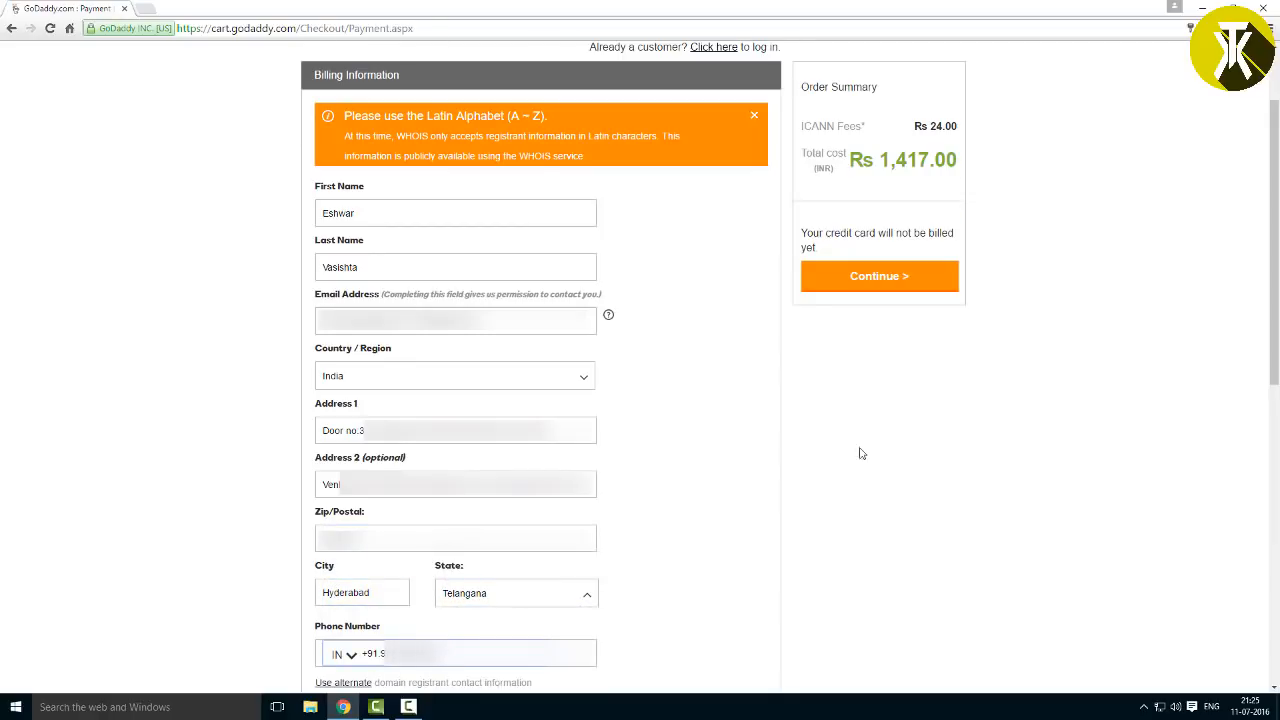
pyautogui.click(878, 276)
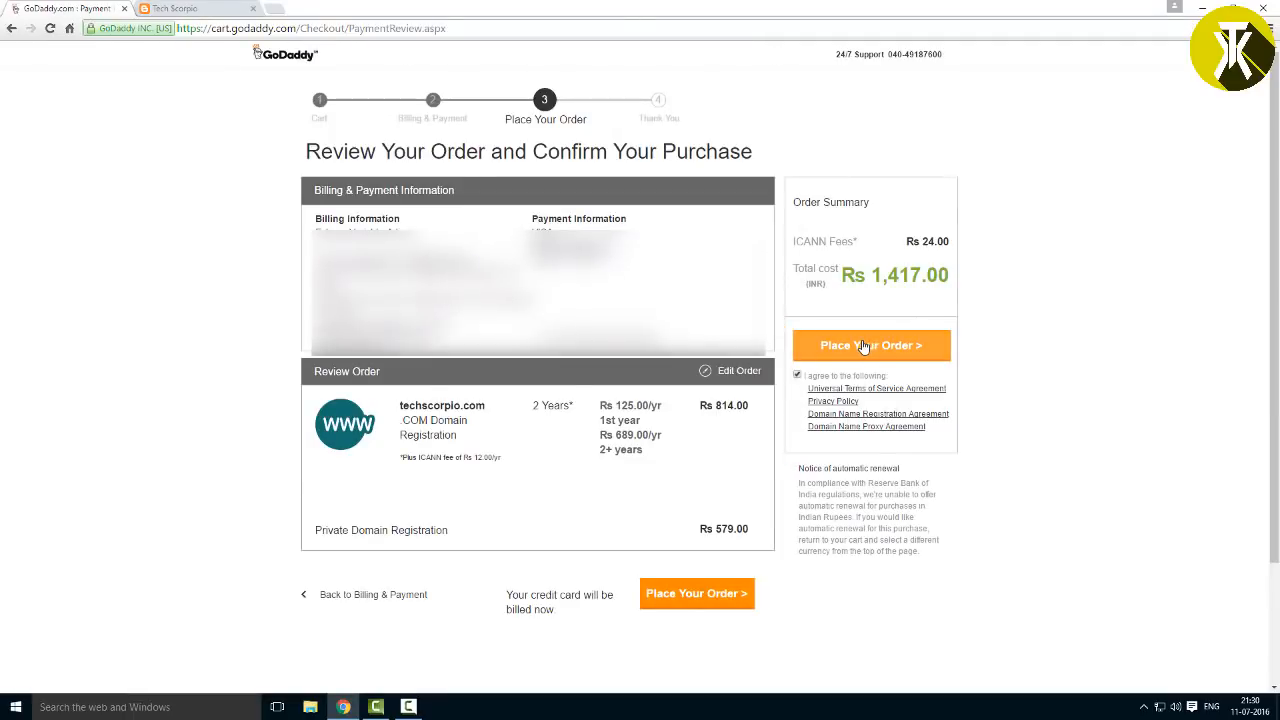
# Step: Place the Rs 1,417 order for 2-year techscorpio.com with private registration
pyautogui.click(870, 344)
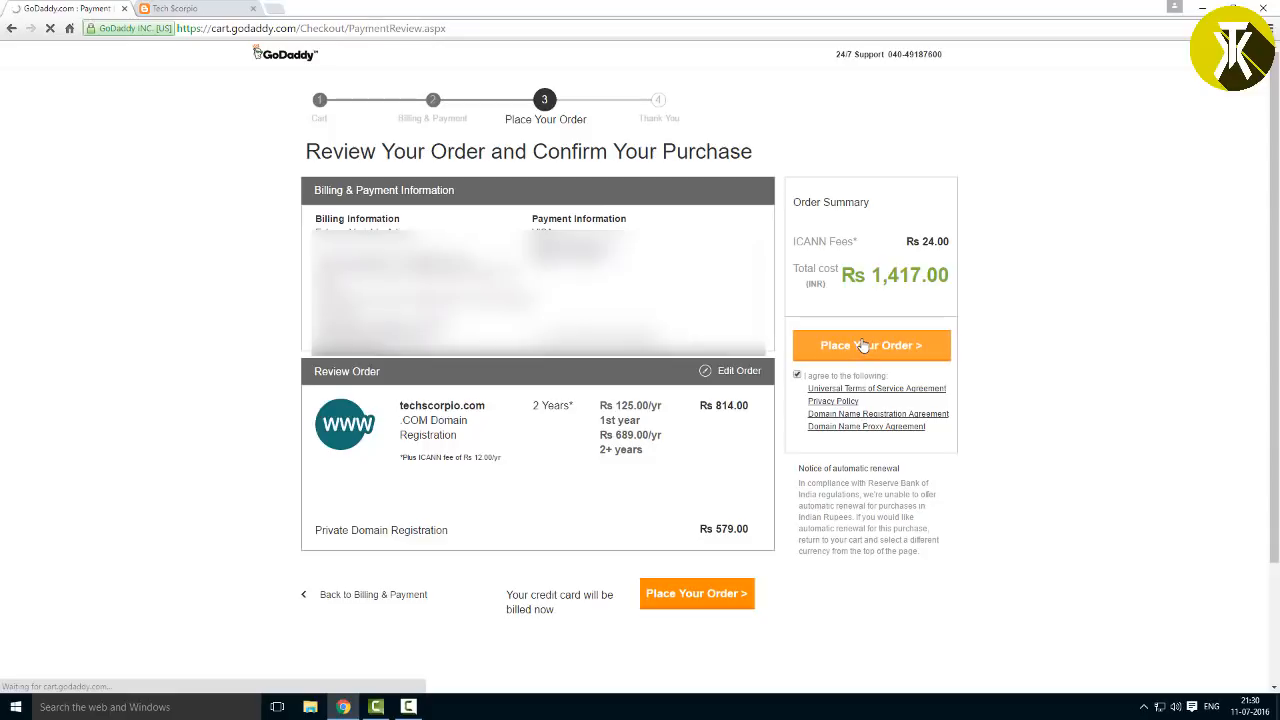
pyautogui.click(872, 344)
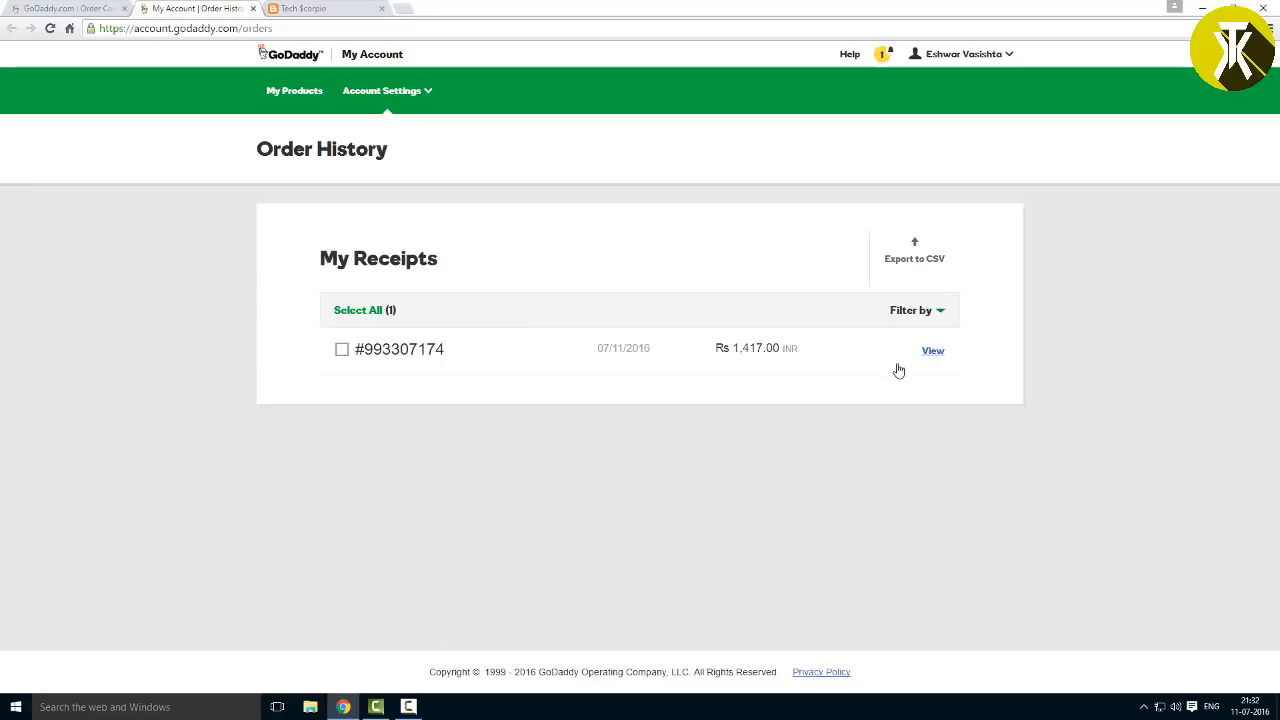
pyautogui.click(932, 350)
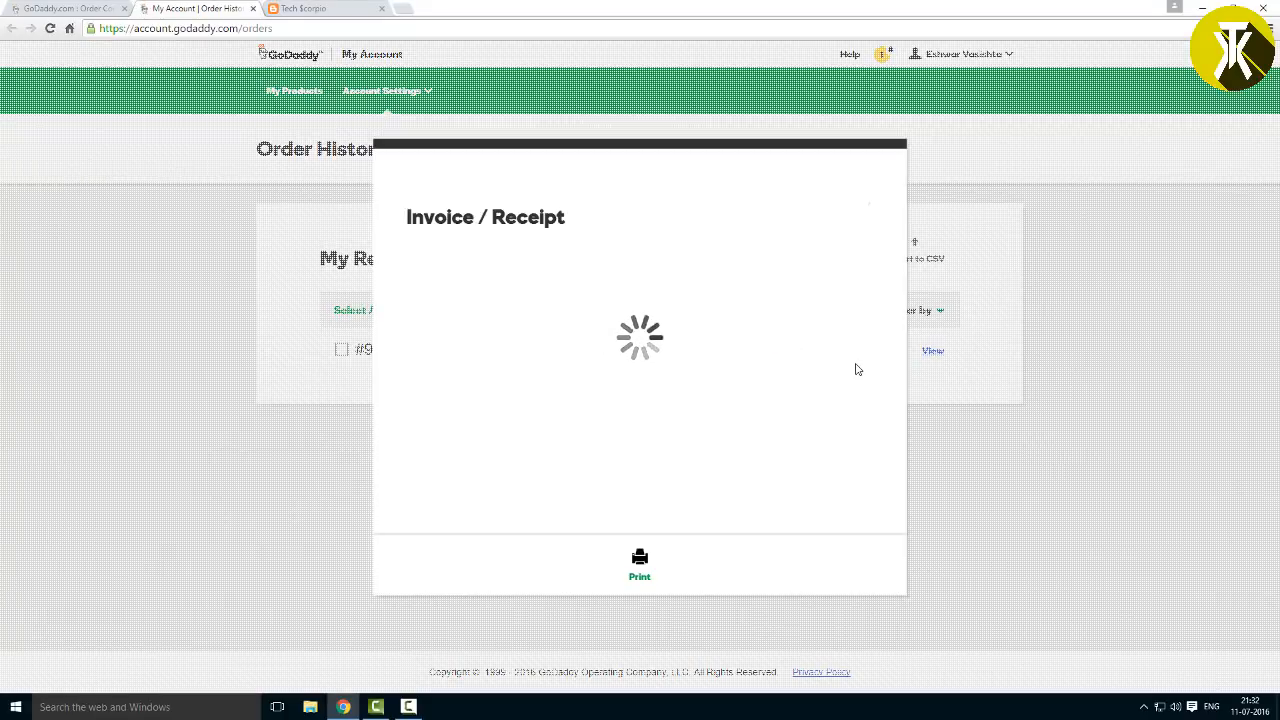
pyautogui.click(640, 560)
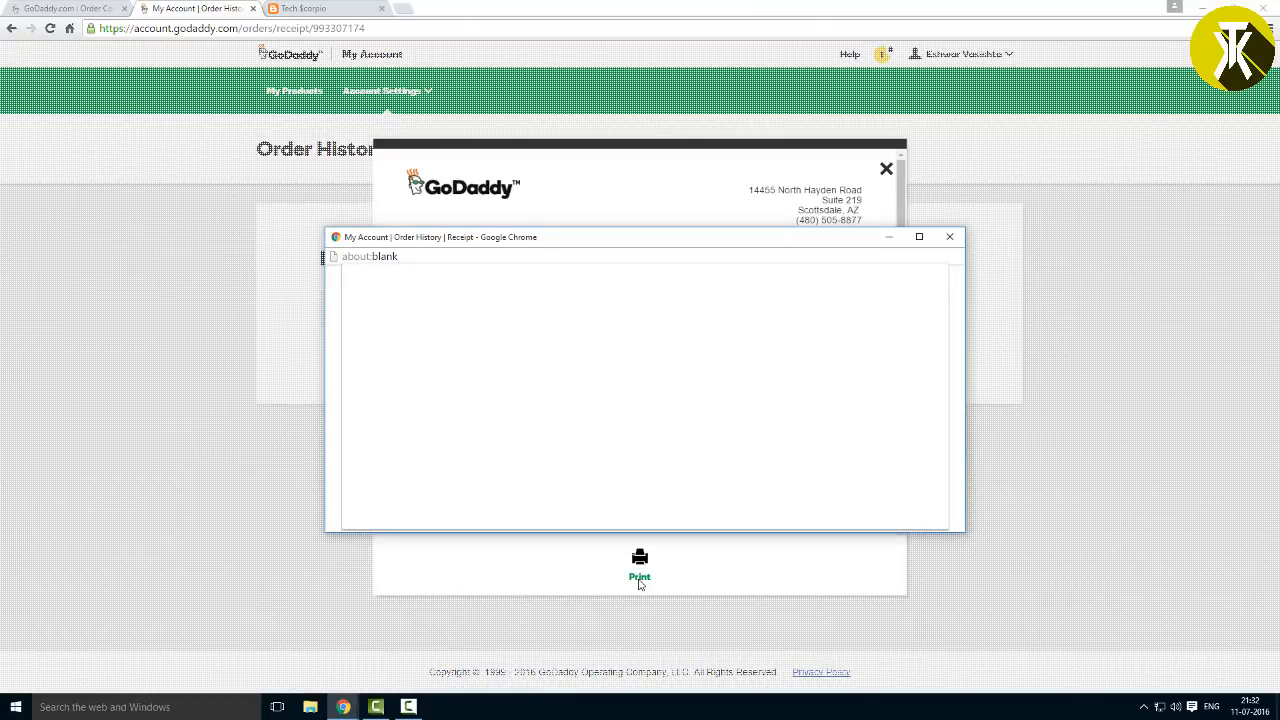
pyautogui.click(640, 558)
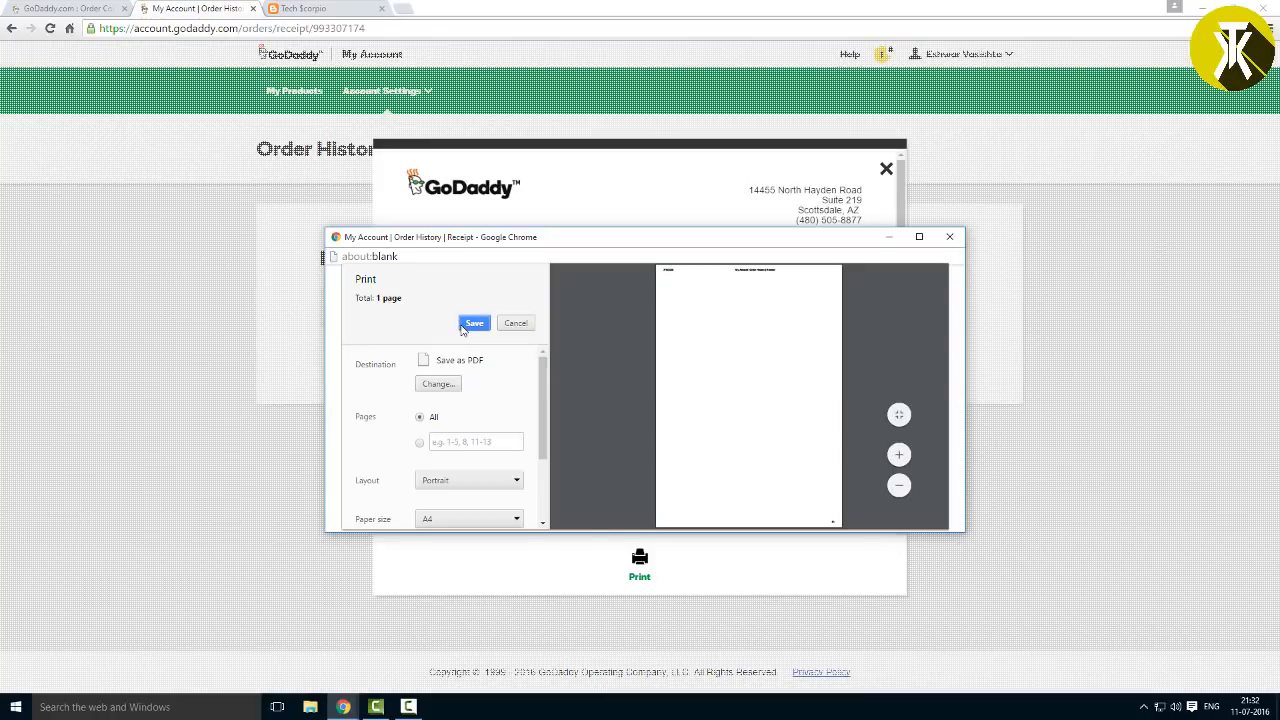
pyautogui.click(516, 322)
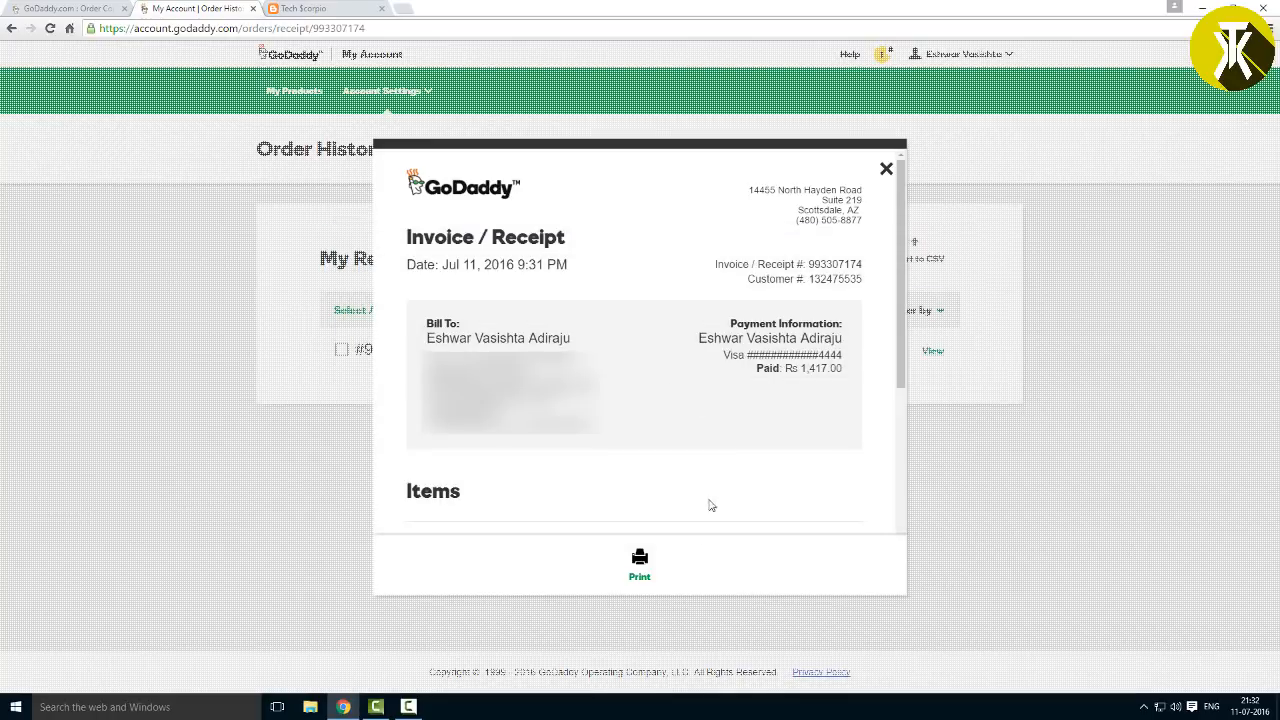
# Step: Print the loaded invoice again with Save as PDF destination and bring up the save-as dialog
pyautogui.click(640, 562)
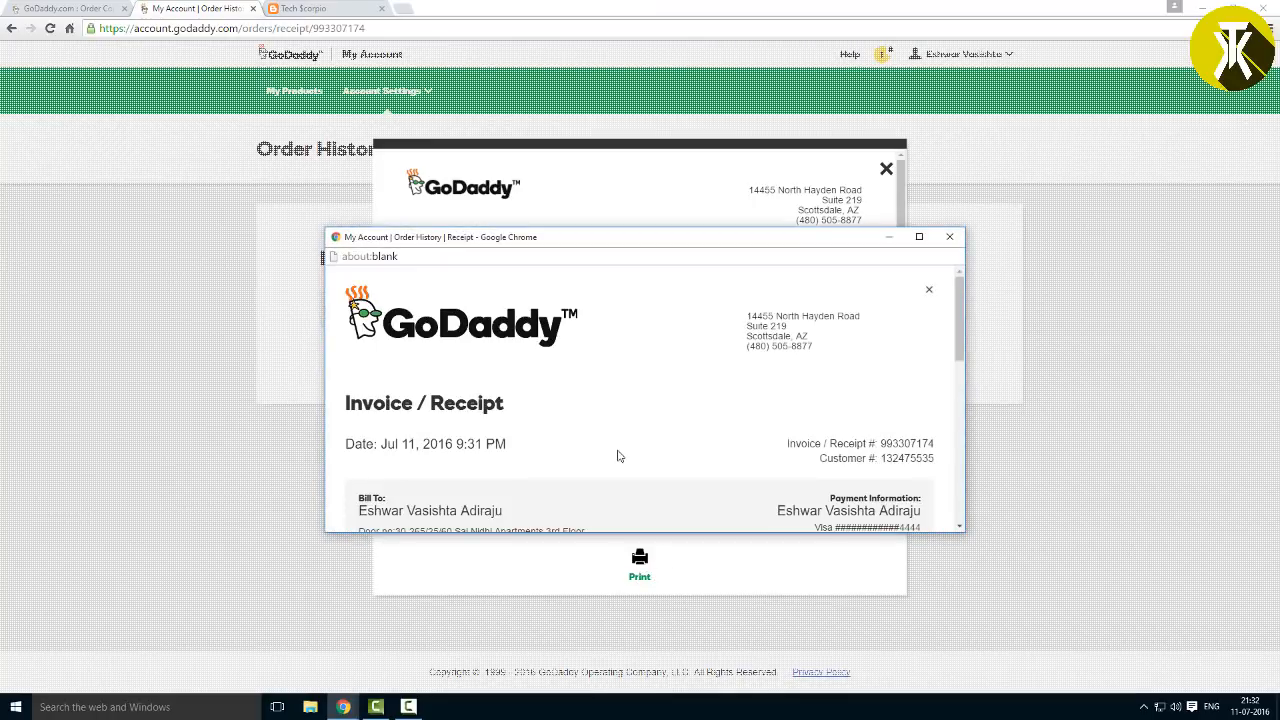
pyautogui.click(640, 560)
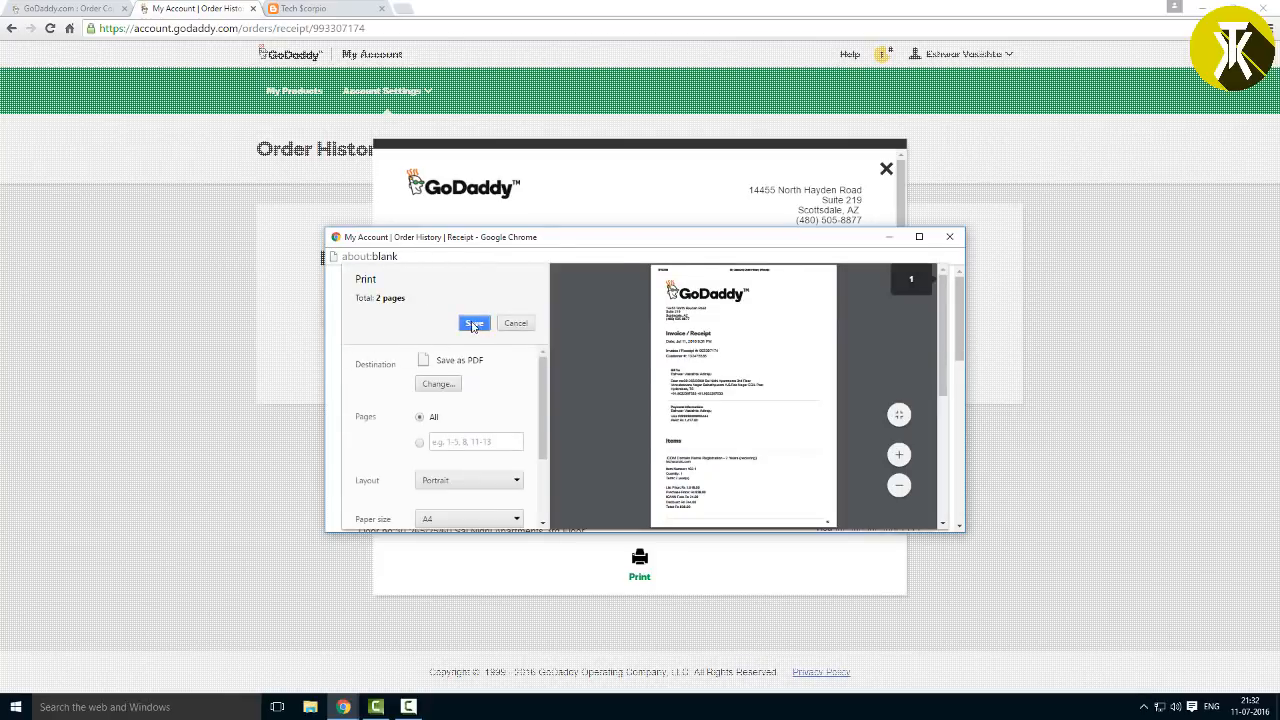
pyautogui.click(474, 324)
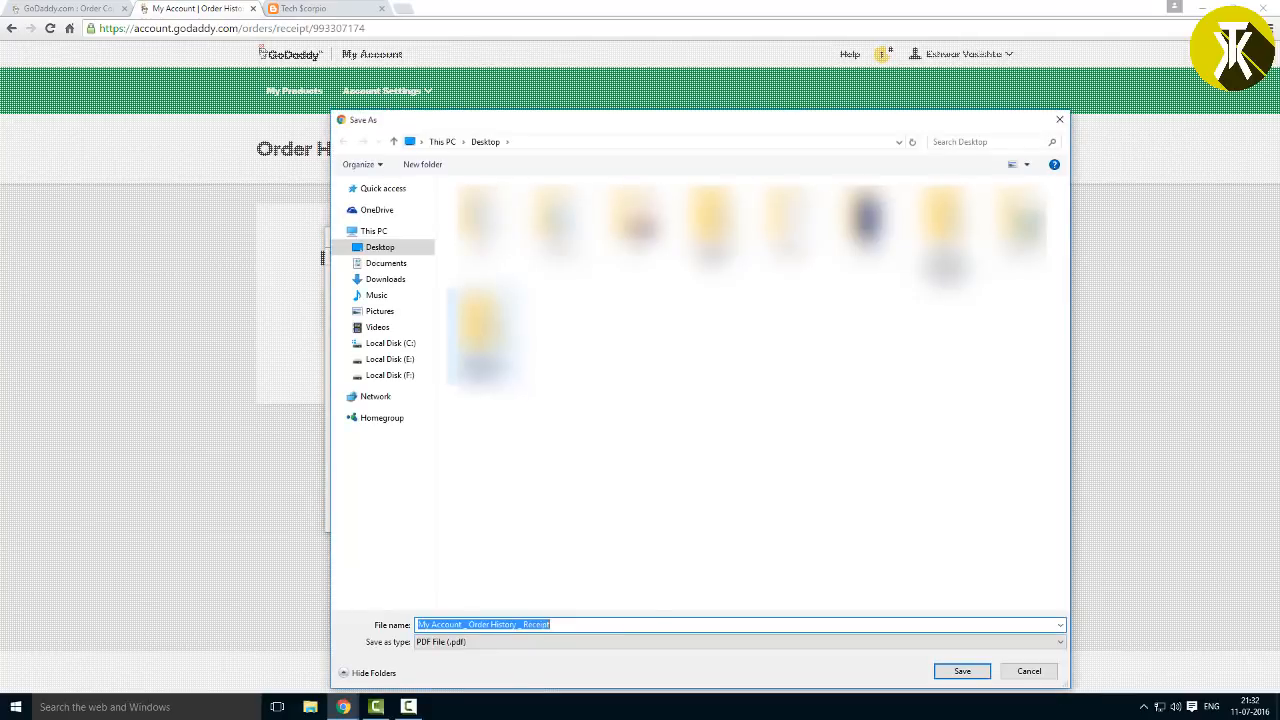